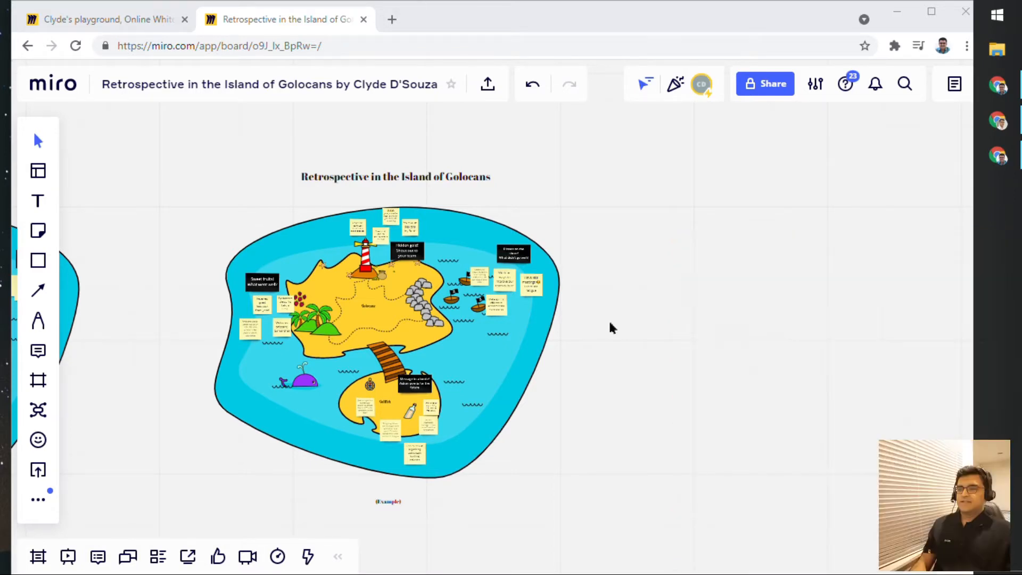
{"action": "mouse_move", "coordinate": [639, 234]}
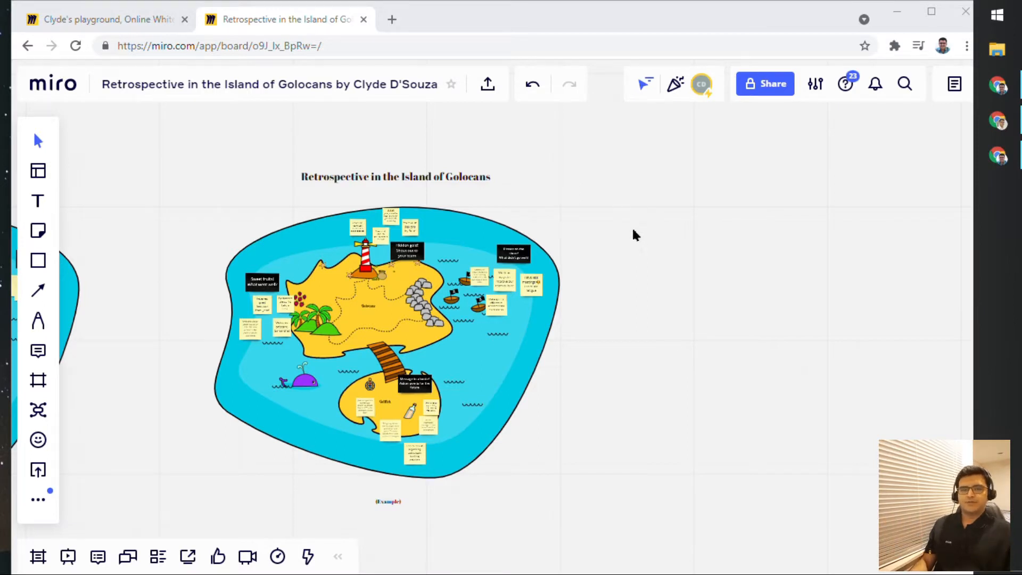
{"action": "mouse_move", "coordinate": [632, 244]}
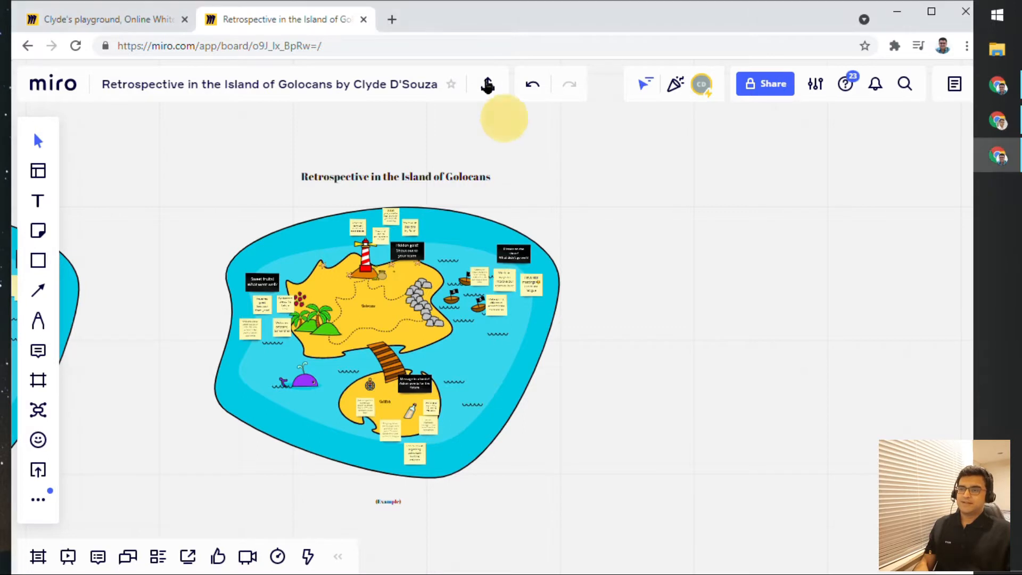
{"action": "mouse_move", "coordinate": [488, 84]}
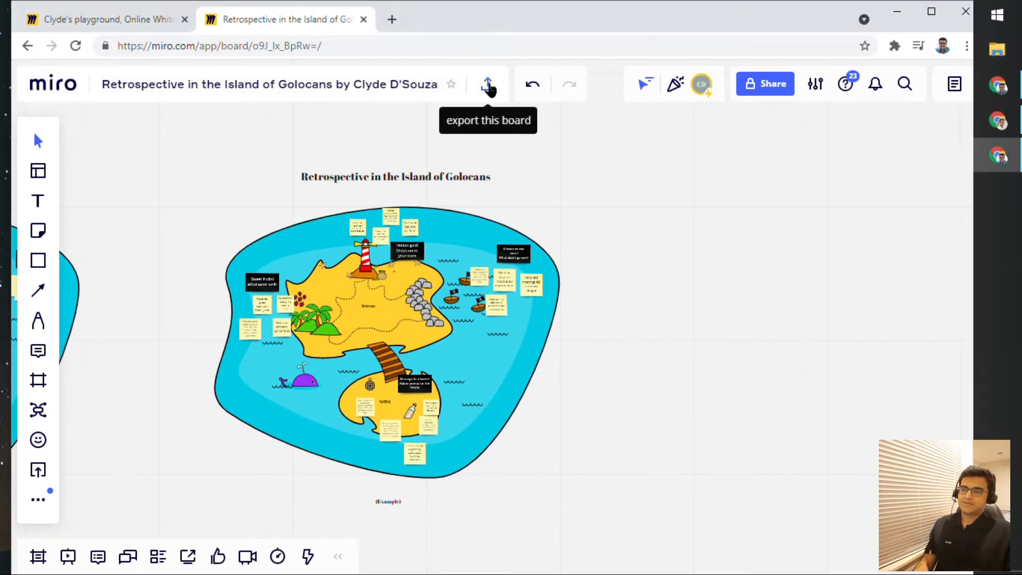
Open the export menu of the Island of Golocans retrospective board
{"action": "left_click", "coordinate": [487, 84]}
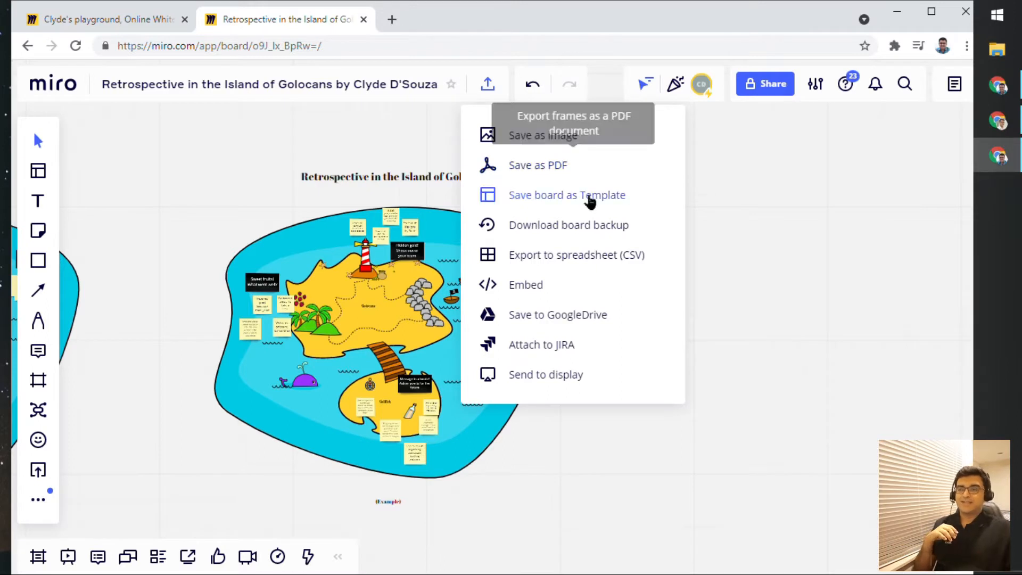
{"action": "mouse_move", "coordinate": [542, 135]}
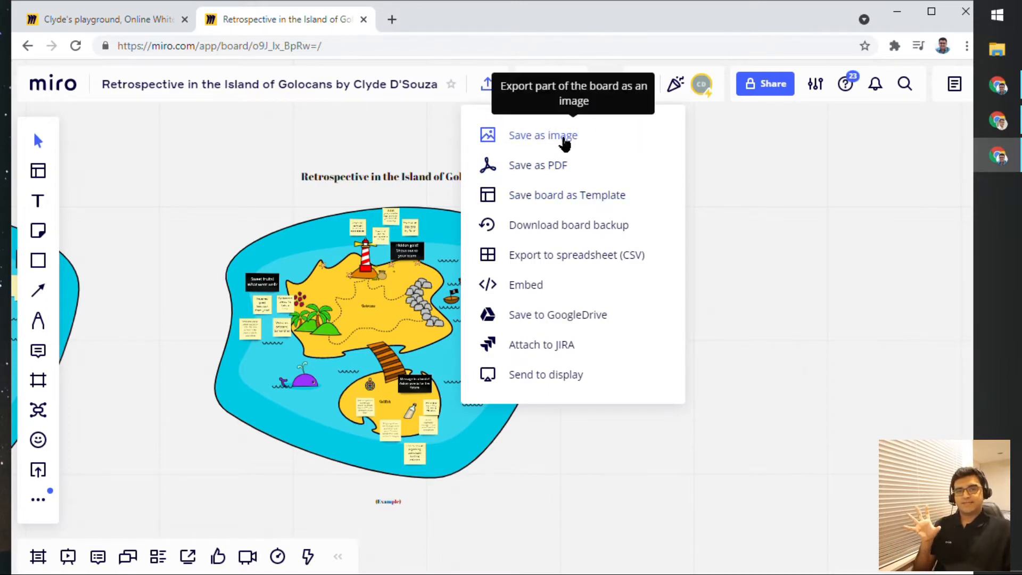
{"action": "mouse_move", "coordinate": [572, 180]}
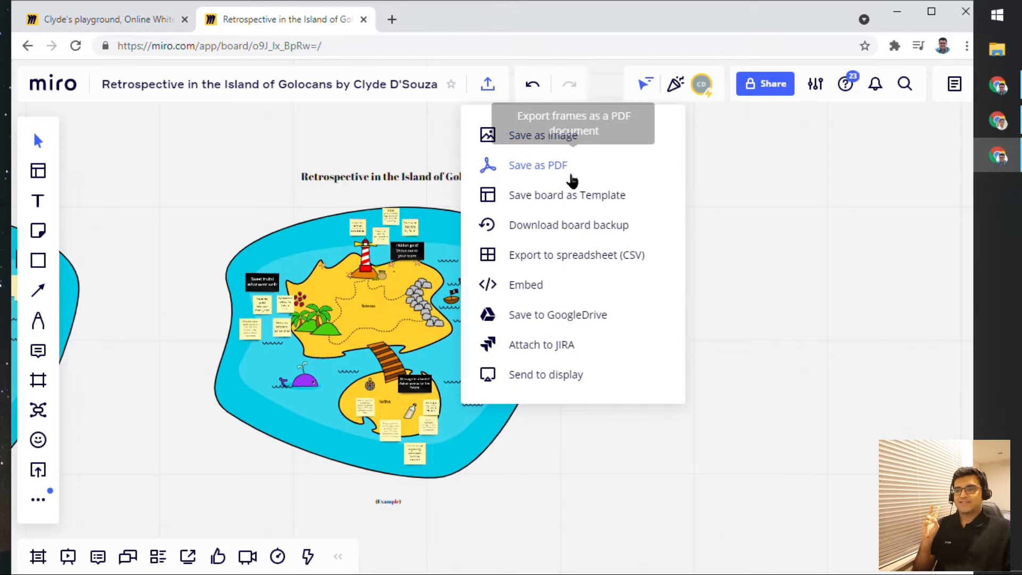
{"action": "mouse_move", "coordinate": [577, 170]}
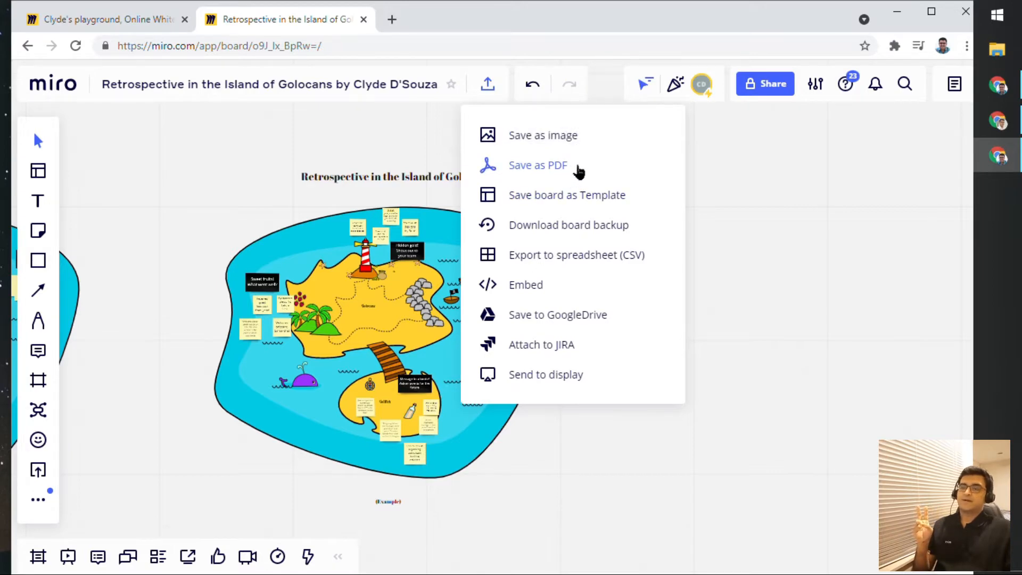
{"action": "mouse_move", "coordinate": [625, 261]}
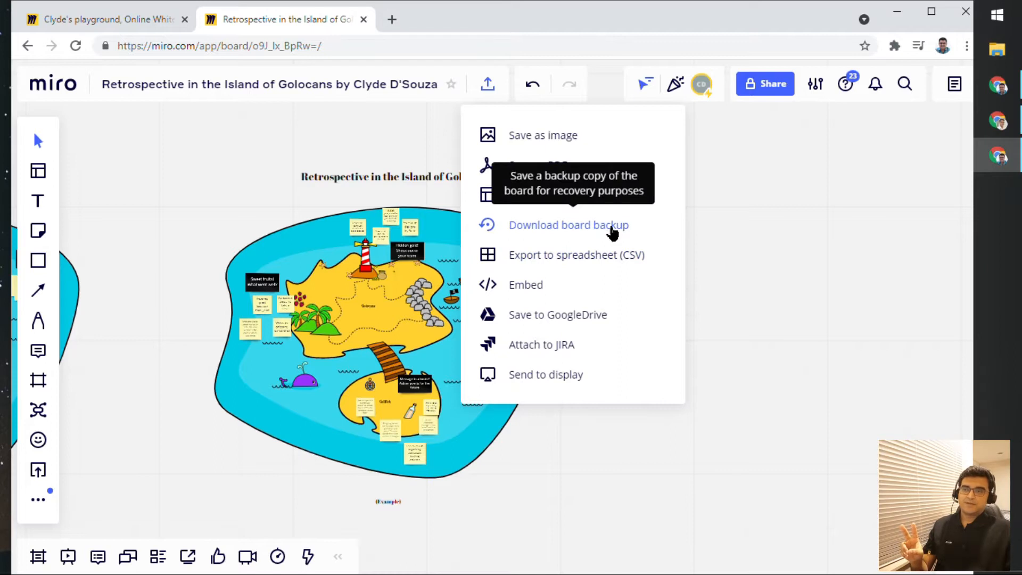
{"action": "mouse_move", "coordinate": [621, 264]}
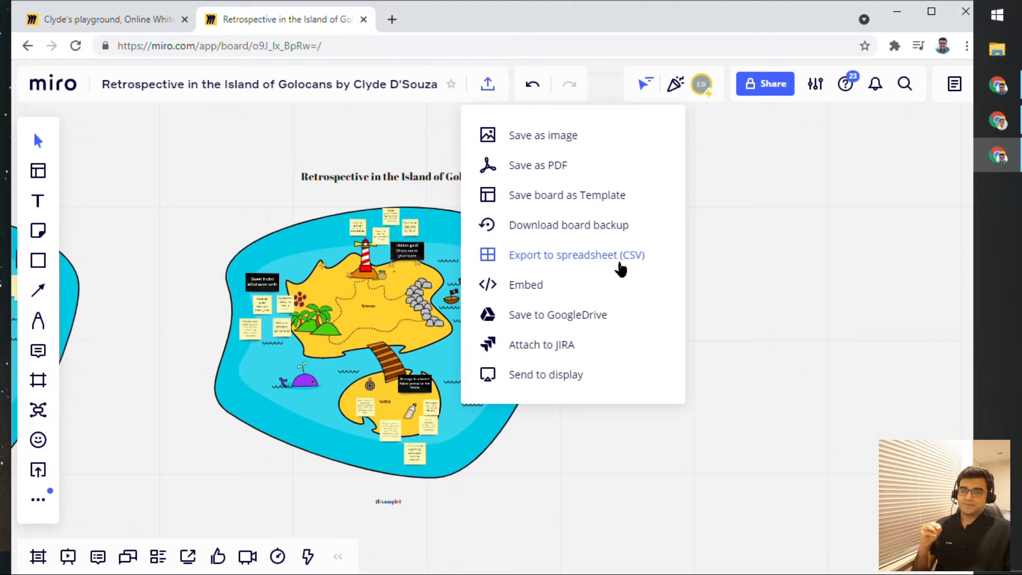
{"action": "mouse_move", "coordinate": [558, 384]}
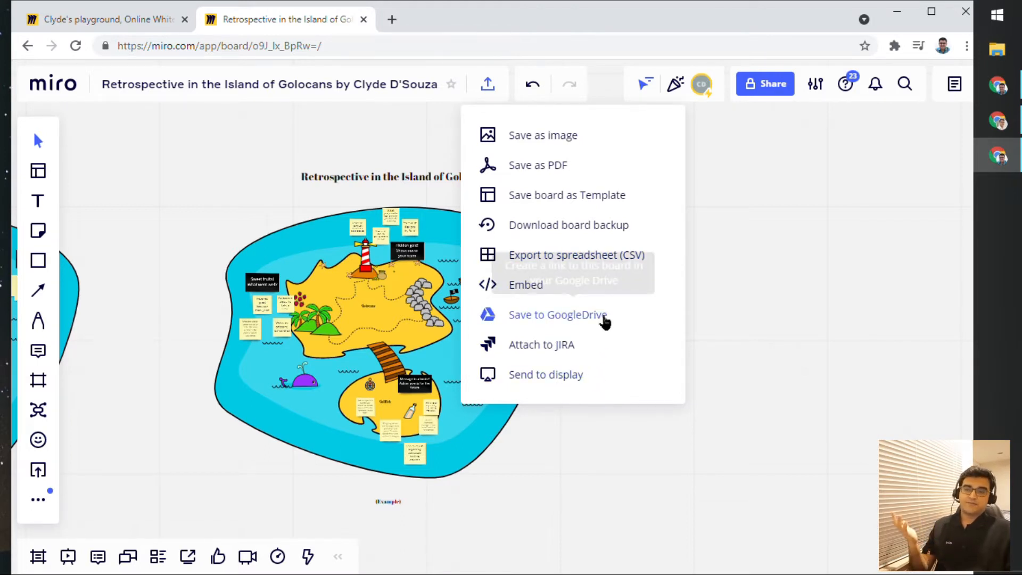
{"action": "mouse_move", "coordinate": [605, 282]}
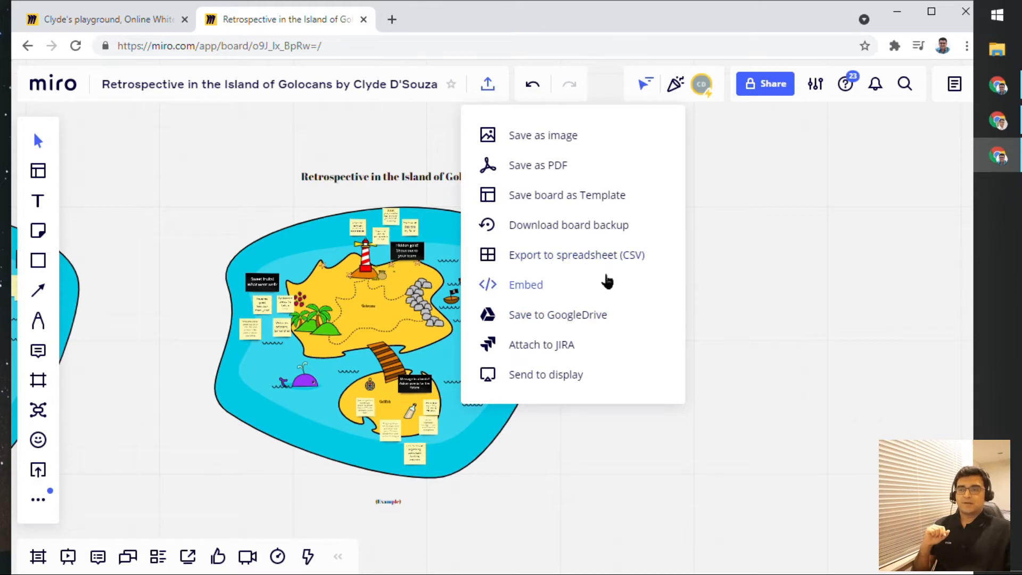
{"action": "mouse_move", "coordinate": [555, 305]}
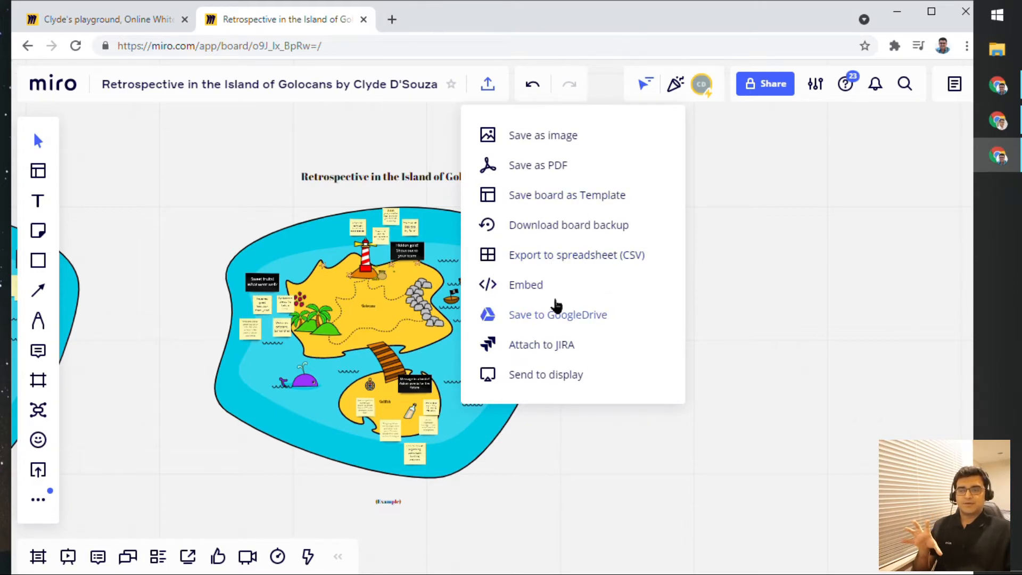
{"action": "mouse_move", "coordinate": [544, 314]}
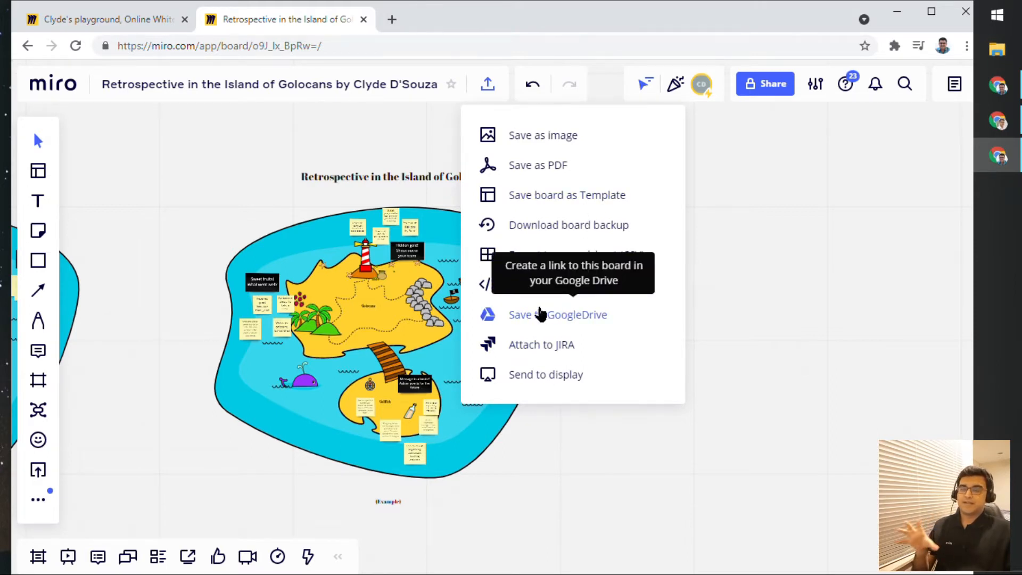
{"action": "mouse_move", "coordinate": [570, 165]}
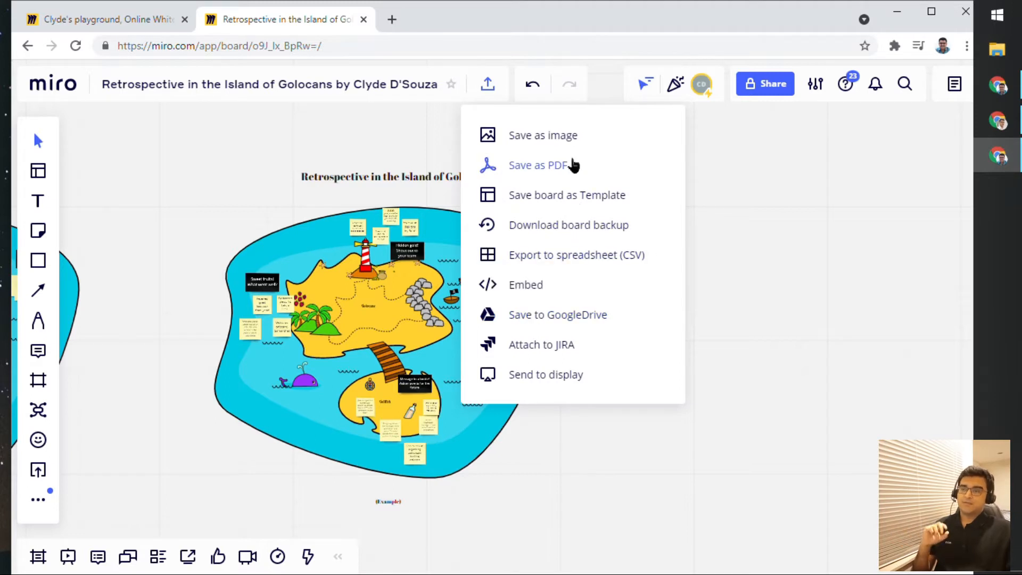
{"action": "mouse_move", "coordinate": [624, 270]}
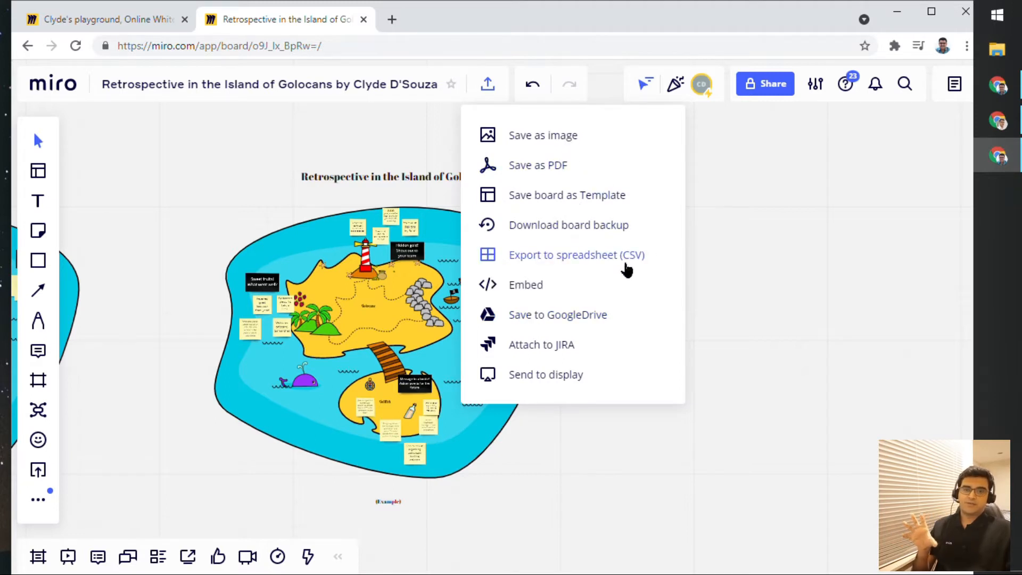
{"action": "mouse_move", "coordinate": [583, 167]}
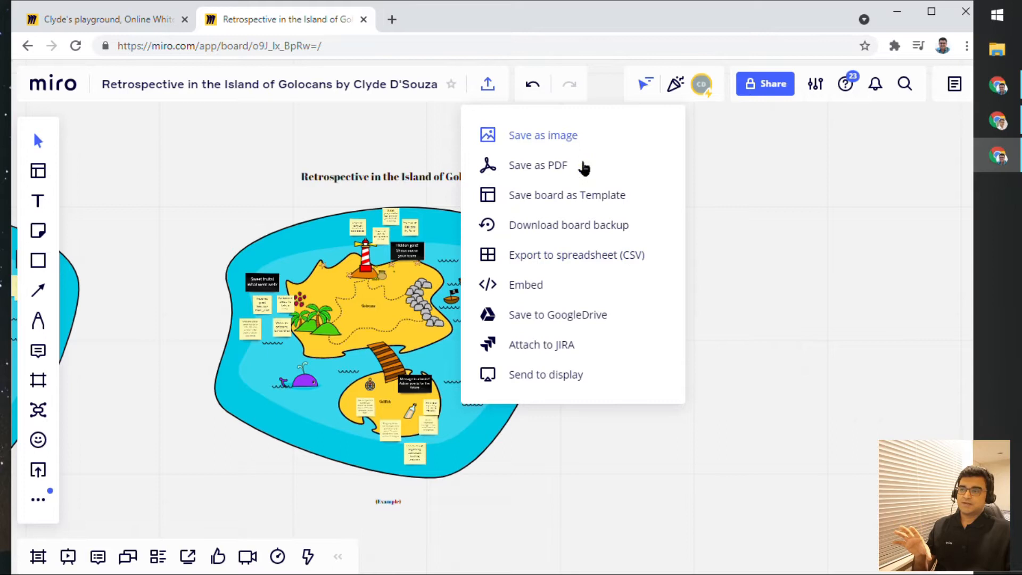
{"action": "mouse_move", "coordinate": [628, 189]}
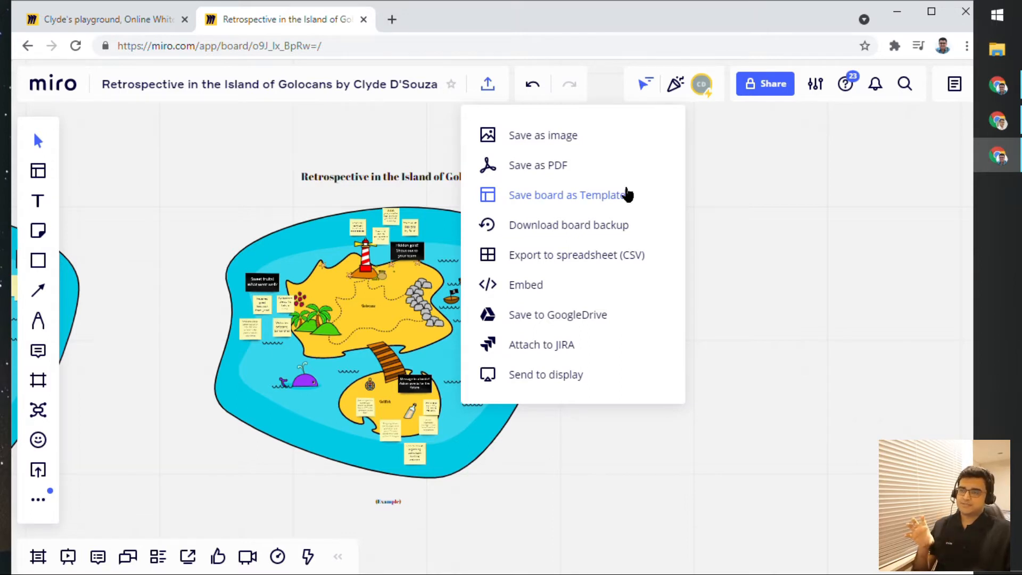
{"action": "mouse_move", "coordinate": [713, 202]}
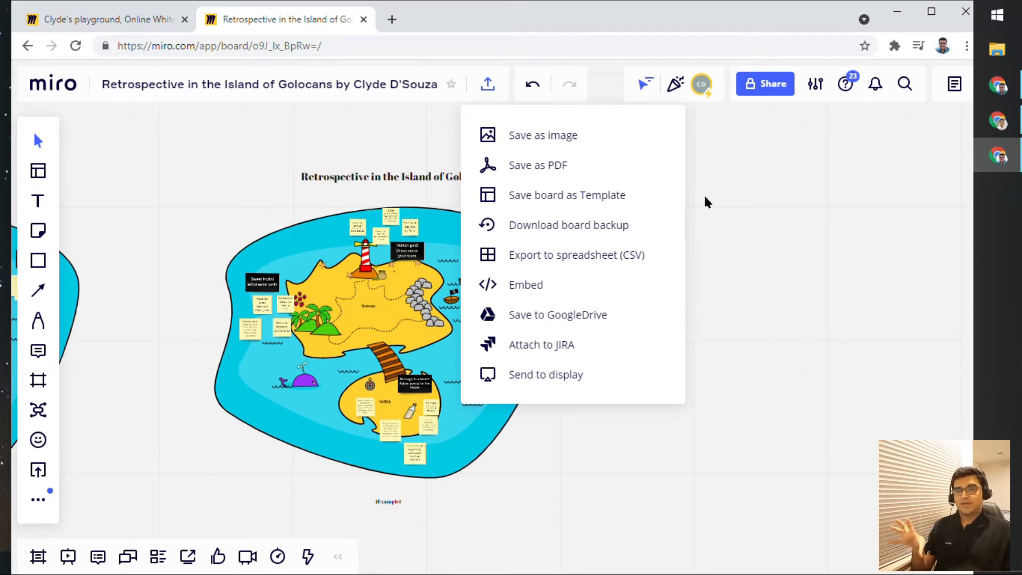
{"action": "mouse_move", "coordinate": [704, 207]}
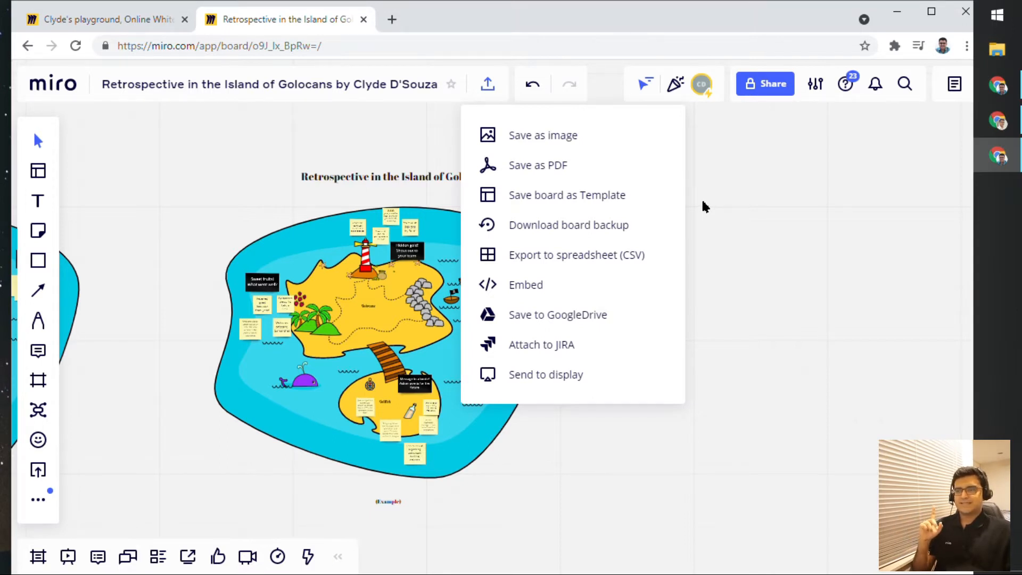
{"action": "mouse_move", "coordinate": [656, 205]}
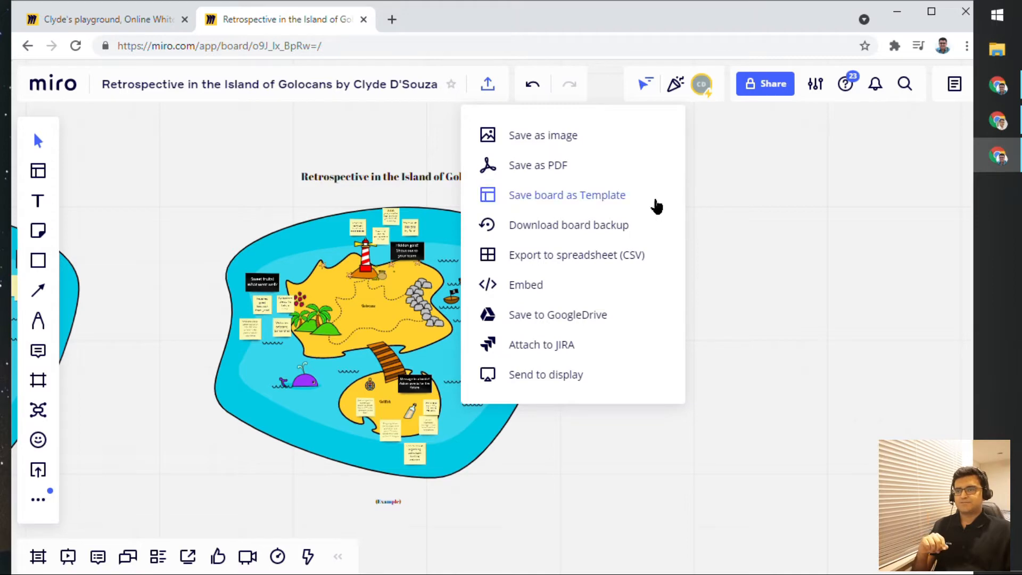
Export the island board as a Medium-size JPG image download
{"action": "left_click", "coordinate": [543, 134]}
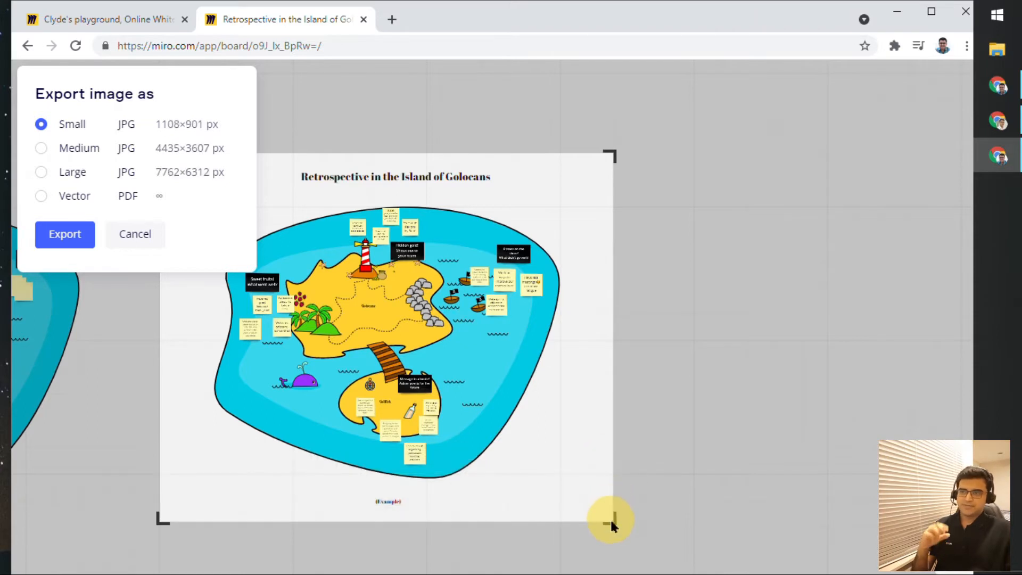
{"action": "mouse_move", "coordinate": [81, 201]}
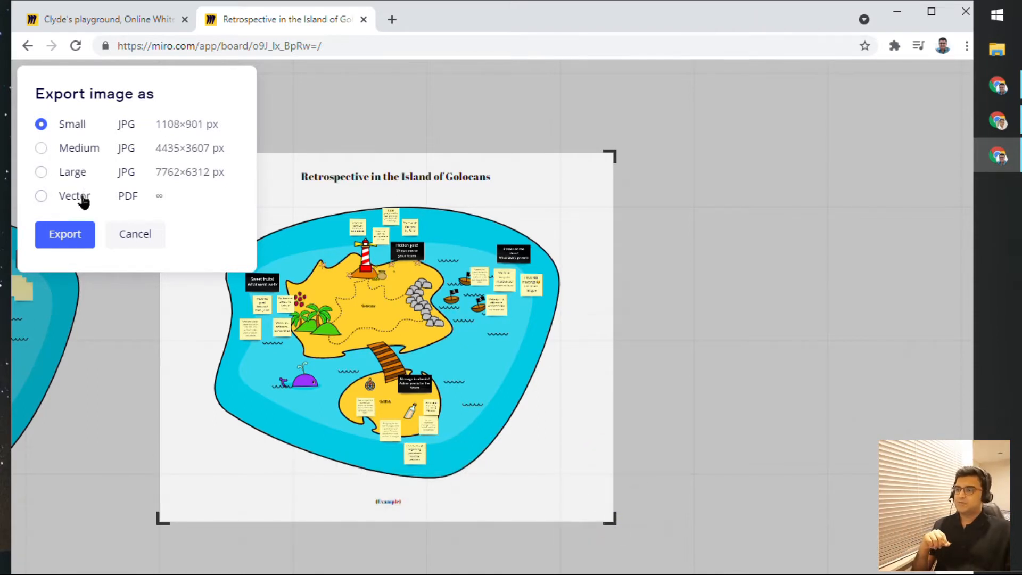
{"action": "mouse_move", "coordinate": [74, 182]}
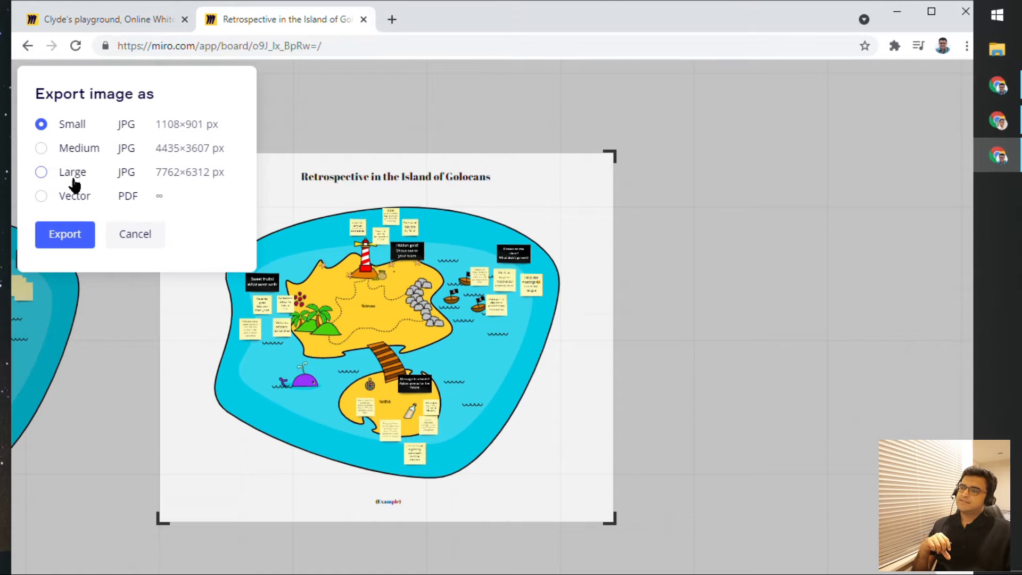
{"action": "left_click", "coordinate": [41, 148]}
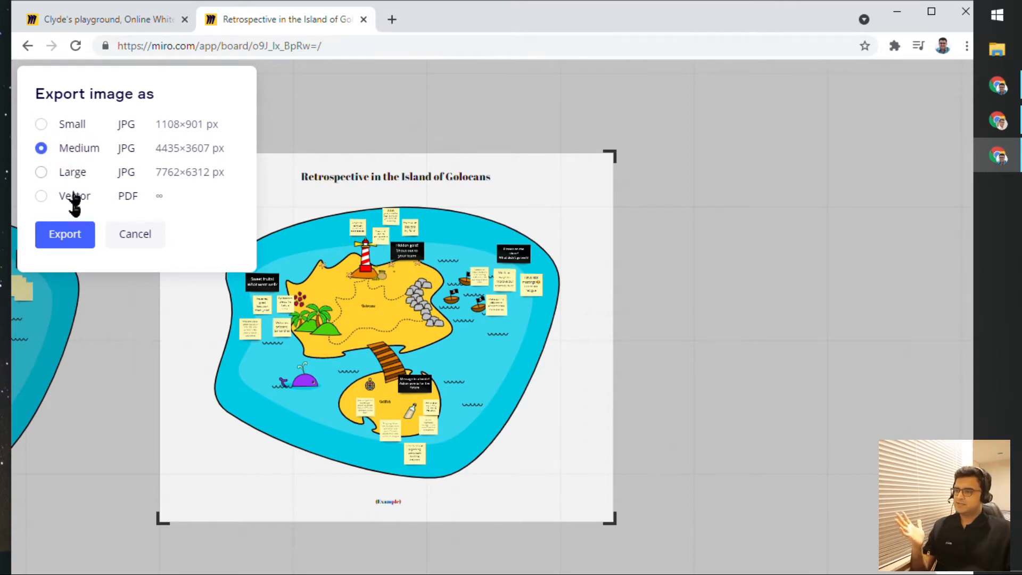
{"action": "left_click", "coordinate": [64, 234]}
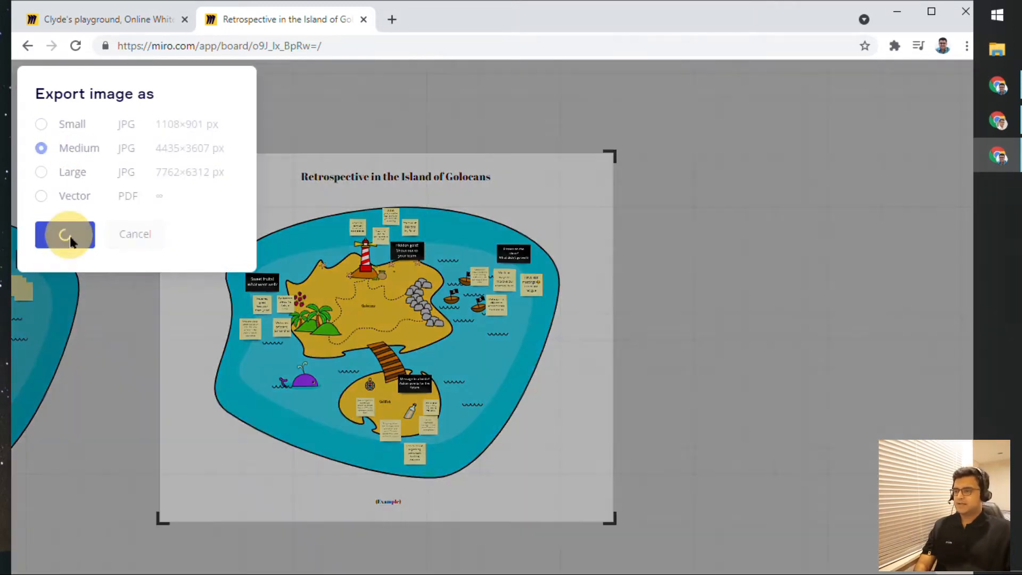
{"action": "left_click", "coordinate": [64, 234]}
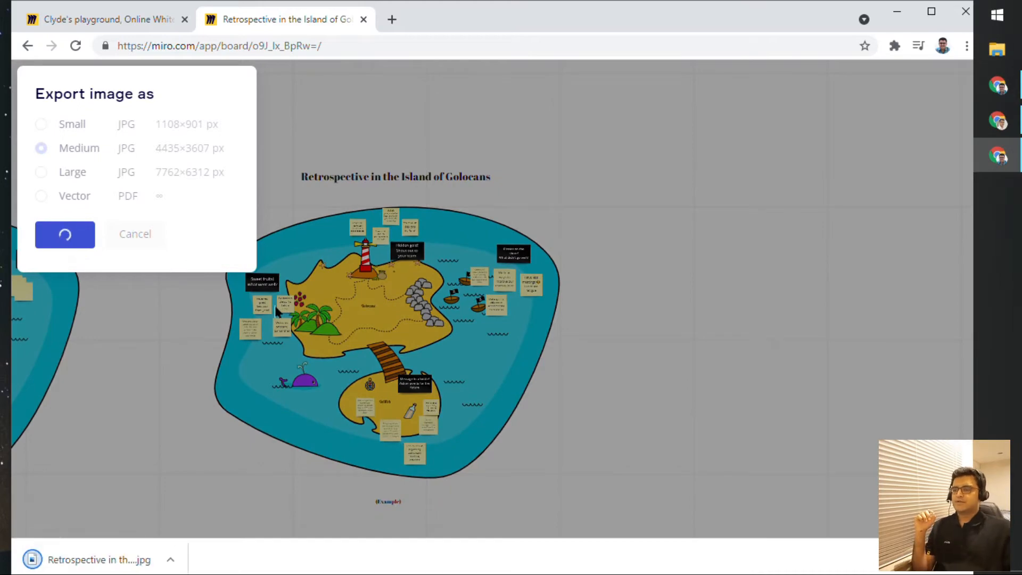
{"action": "left_click", "coordinate": [64, 234]}
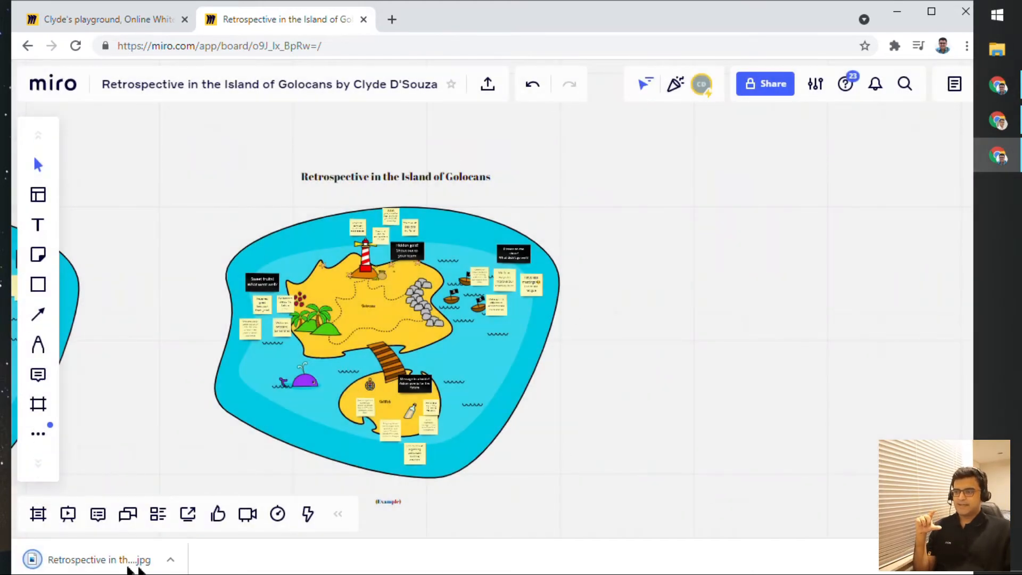
Open the downloaded JPG in Photos, zoom into the sticky notes, then close it
{"action": "left_click", "coordinate": [98, 559]}
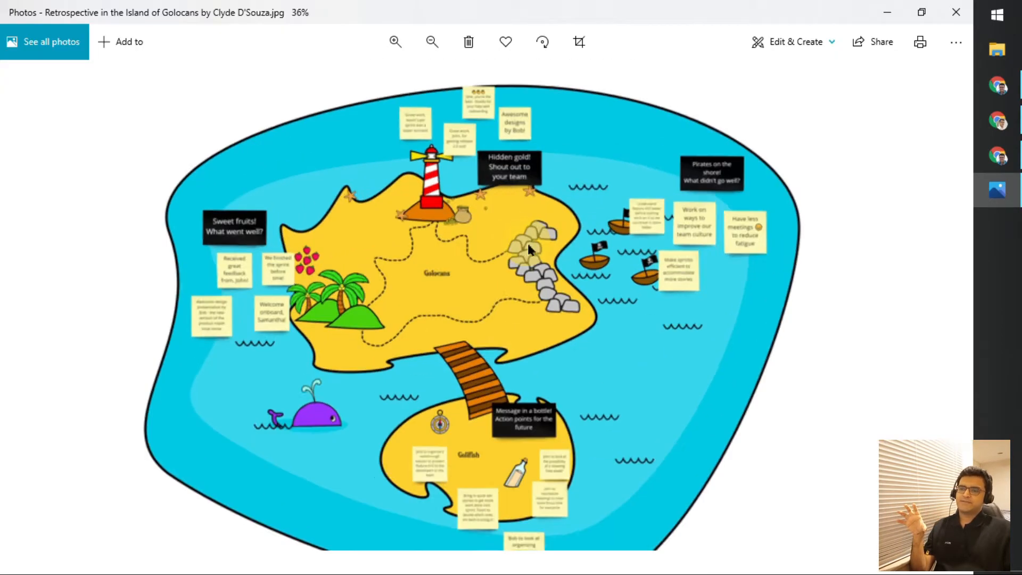
{"action": "left_click", "coordinate": [395, 42]}
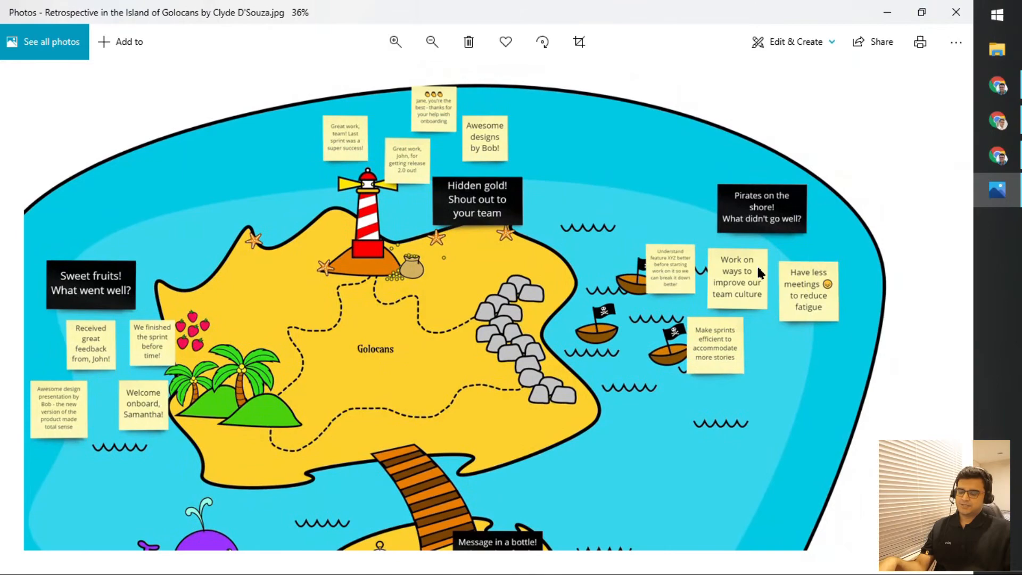
{"action": "left_click", "coordinate": [395, 41]}
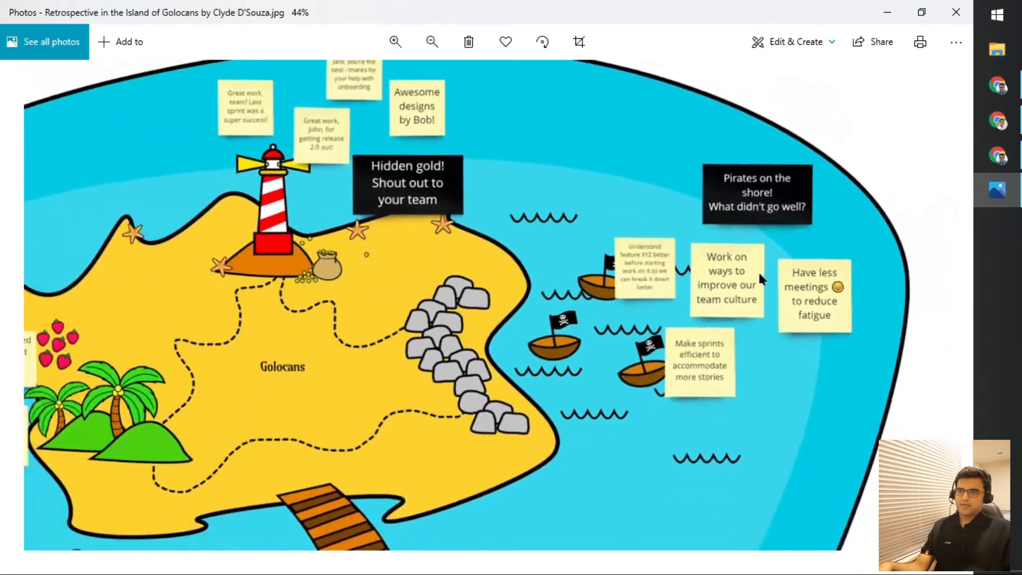
{"action": "left_click", "coordinate": [431, 42]}
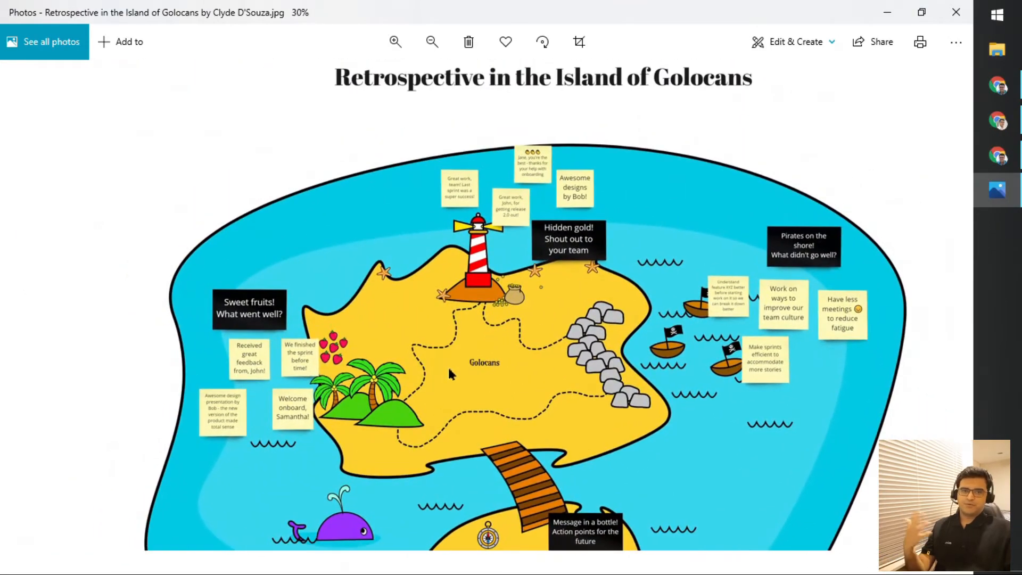
{"action": "mouse_move", "coordinate": [446, 376]}
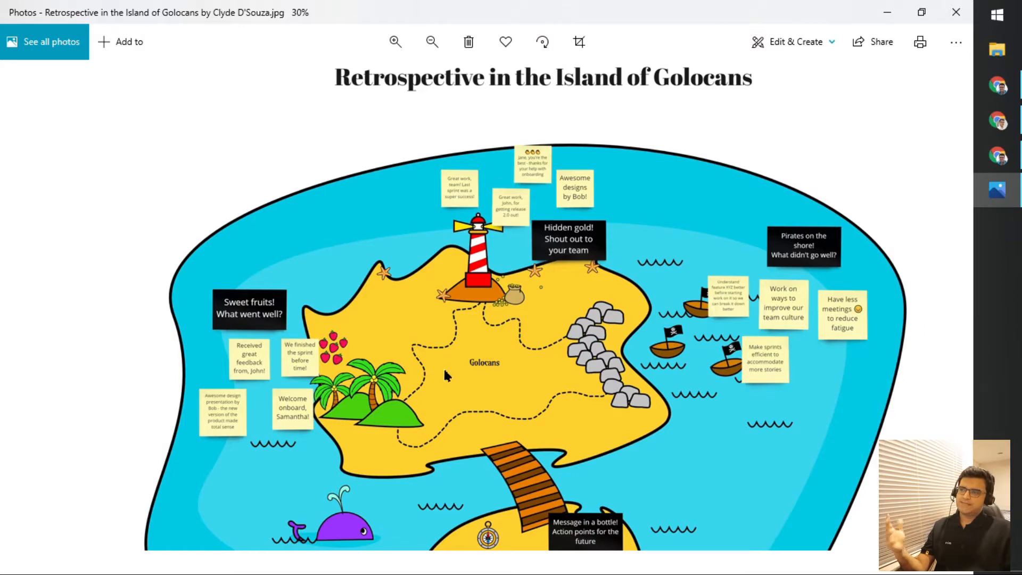
{"action": "left_click", "coordinate": [395, 42]}
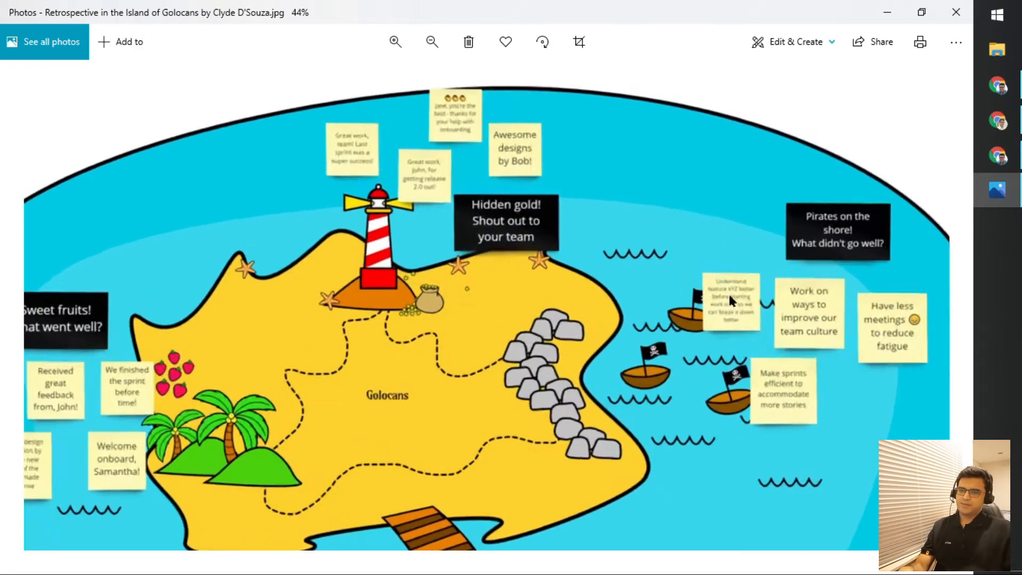
{"action": "left_click", "coordinate": [395, 42]}
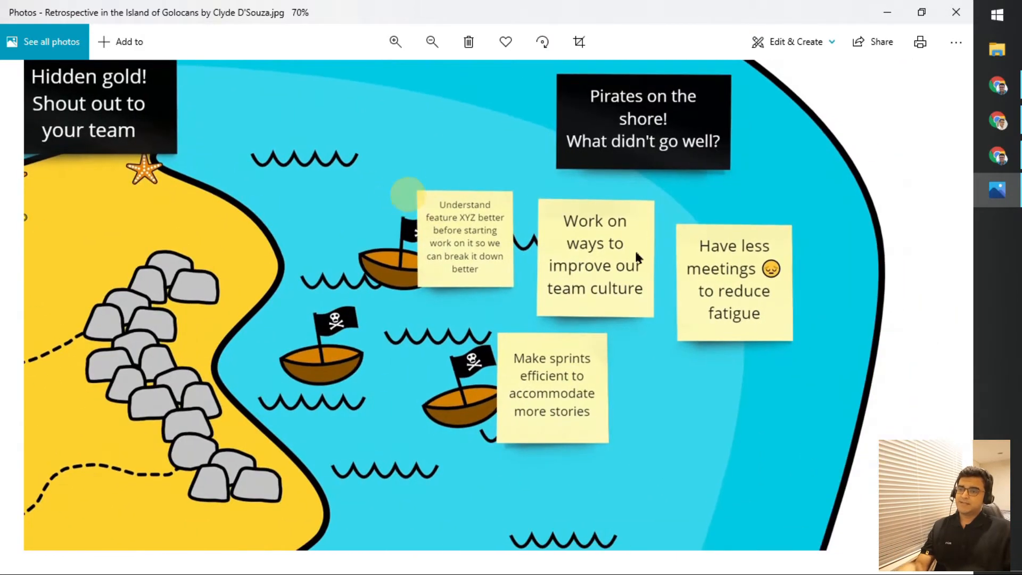
{"action": "mouse_move", "coordinate": [668, 290]}
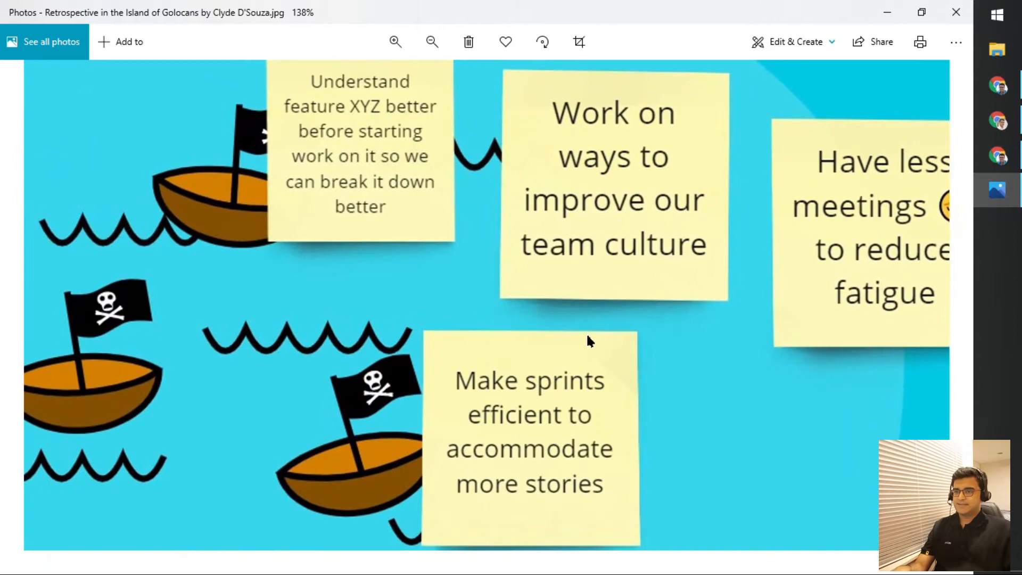
{"action": "left_click", "coordinate": [430, 42]}
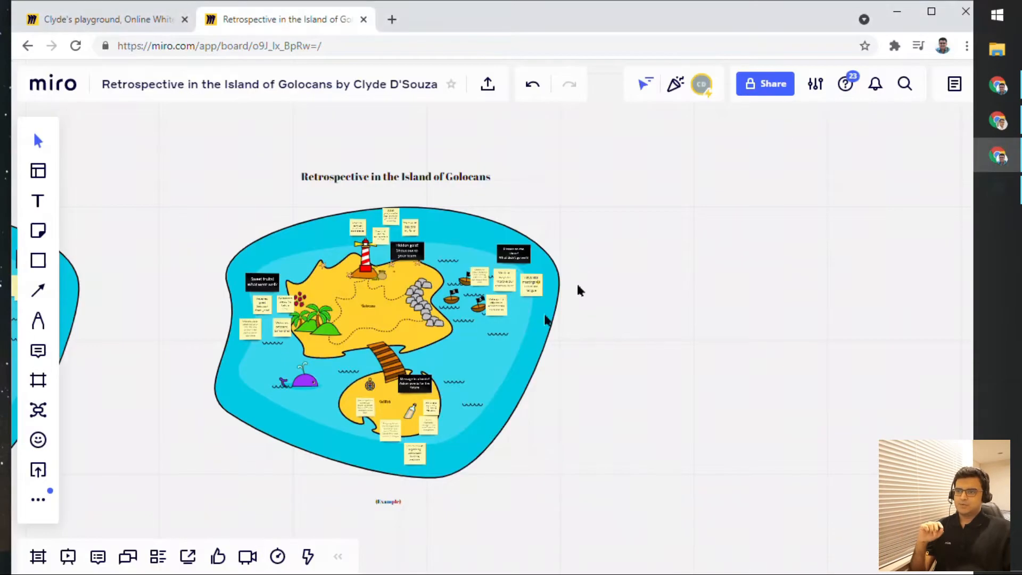
{"action": "mouse_move", "coordinate": [488, 84]}
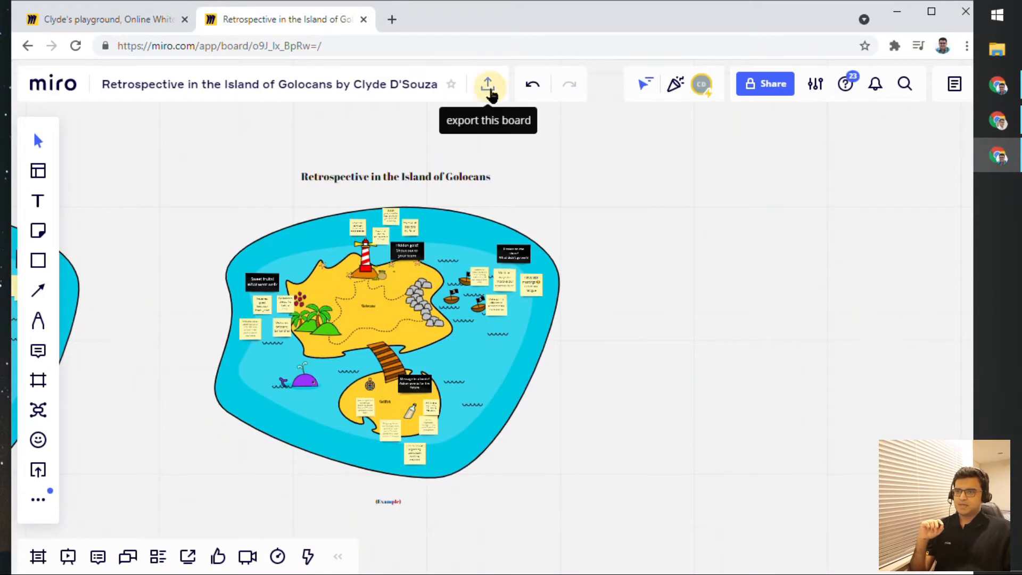
{"action": "left_click", "coordinate": [488, 83]}
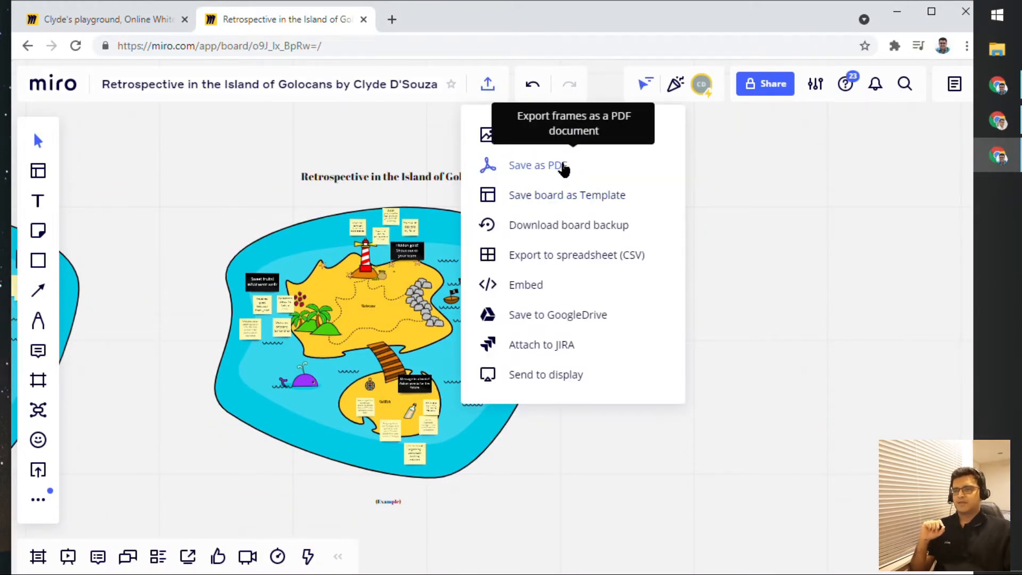
{"action": "left_click", "coordinate": [532, 165]}
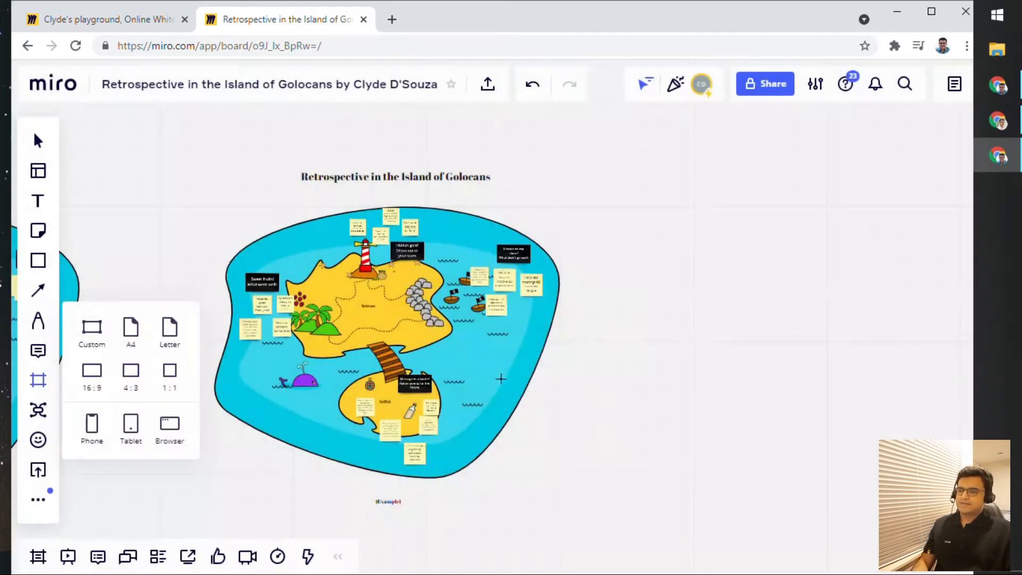
Wrap the island board in a frame and export it as a Best quality PDF
{"action": "left_click", "coordinate": [91, 332]}
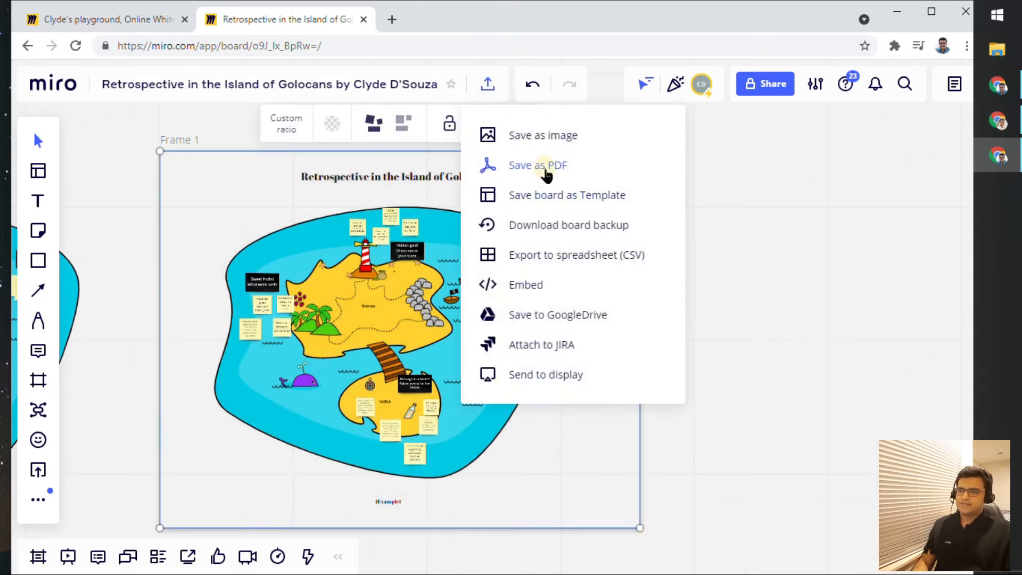
{"action": "left_click", "coordinate": [538, 165]}
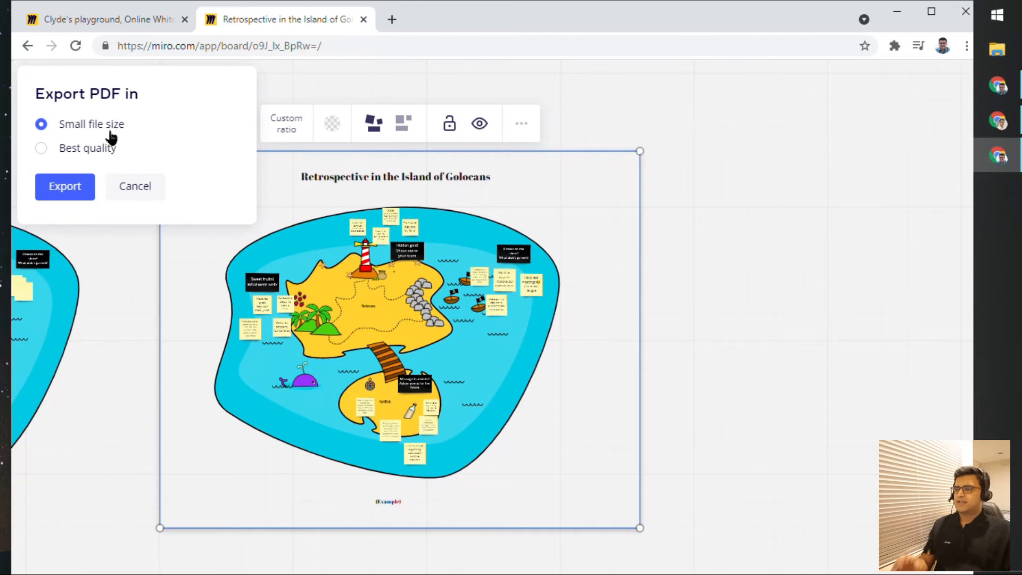
{"action": "mouse_move", "coordinate": [101, 160]}
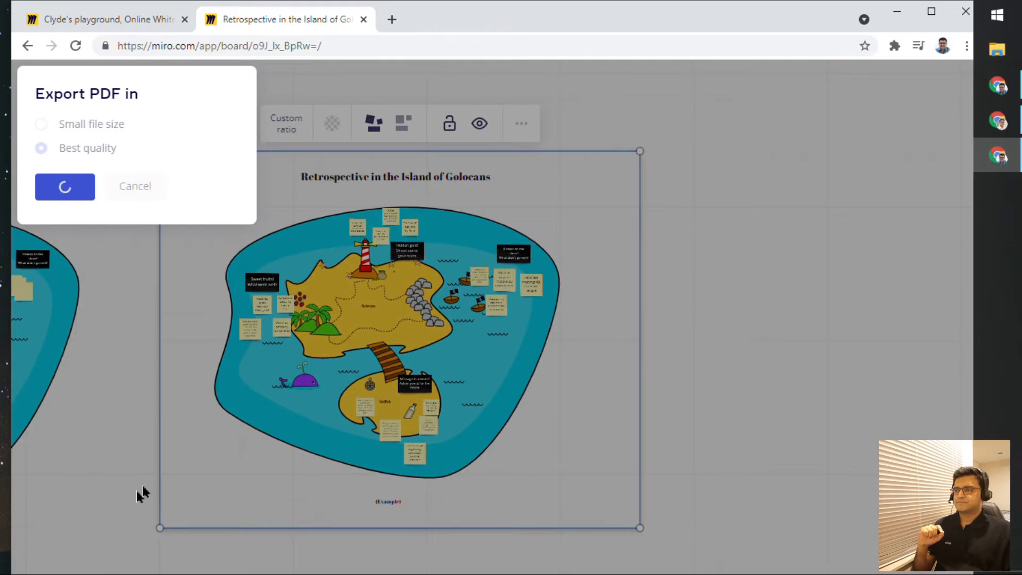
{"action": "left_click", "coordinate": [64, 186]}
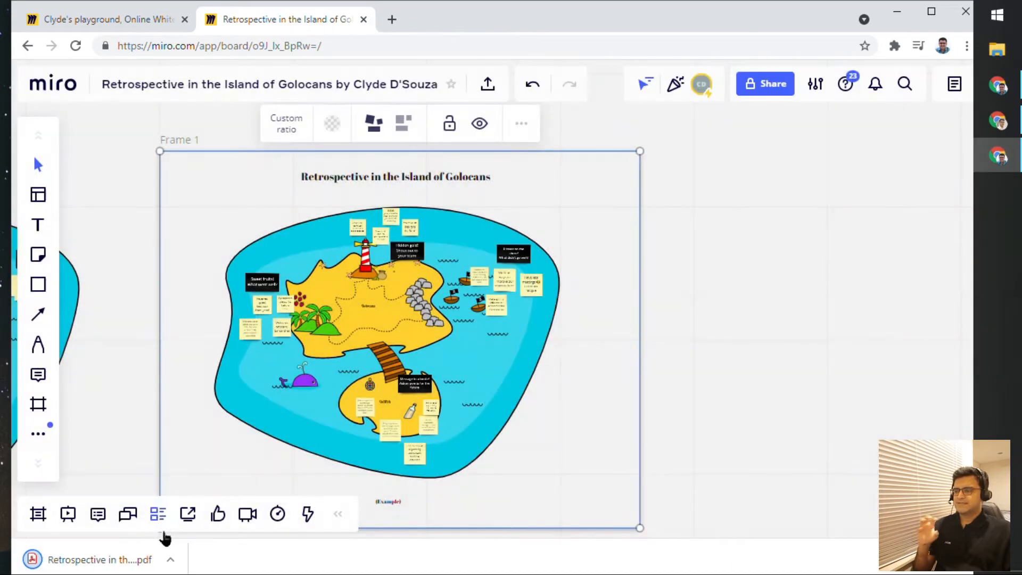
Open the downloaded PDF in Chrome, check the notes up close, and close the tab
{"action": "left_click", "coordinate": [99, 559]}
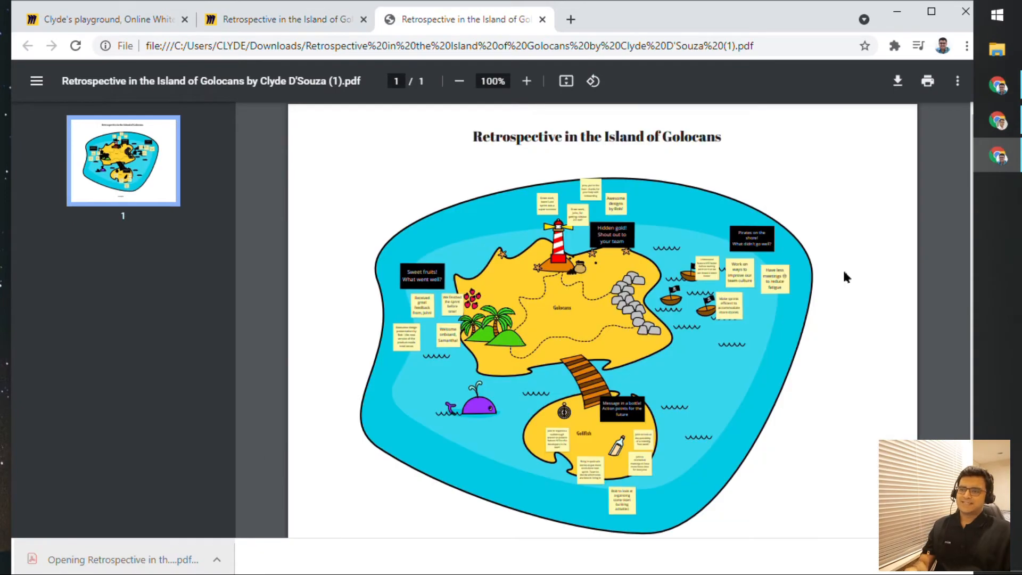
{"action": "mouse_move", "coordinate": [658, 400]}
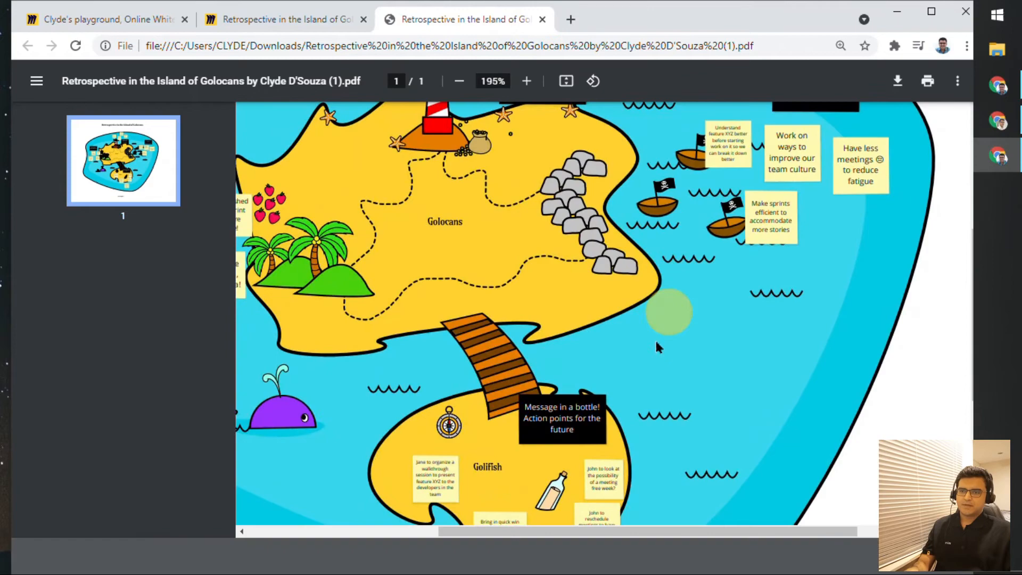
{"action": "scroll", "scroll_direction": "up", "scroll_amount": 3}
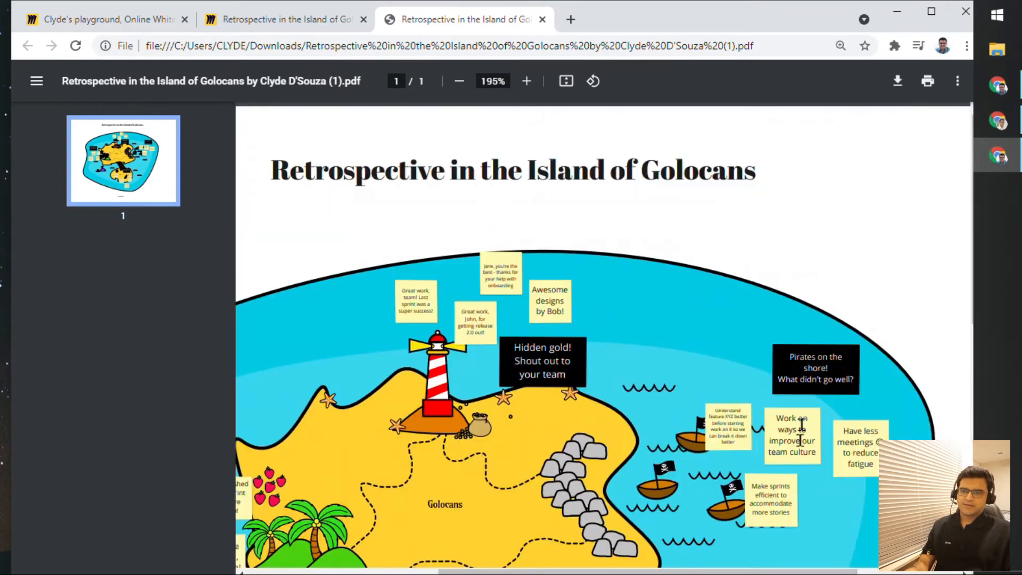
{"action": "left_click", "coordinate": [526, 81]}
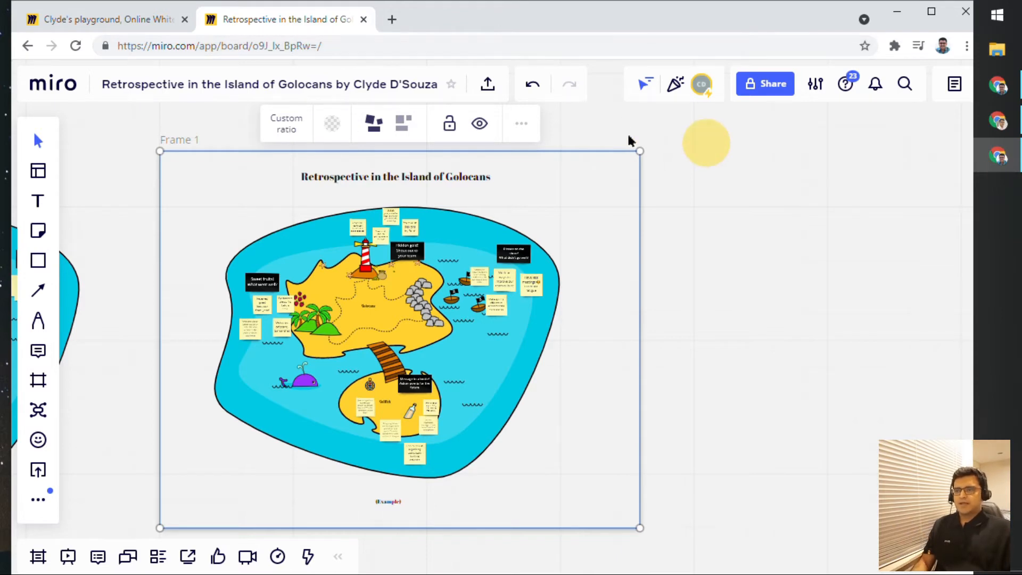
Download a board backup of the island retrospective as an .rtb file
{"action": "left_click", "coordinate": [487, 83]}
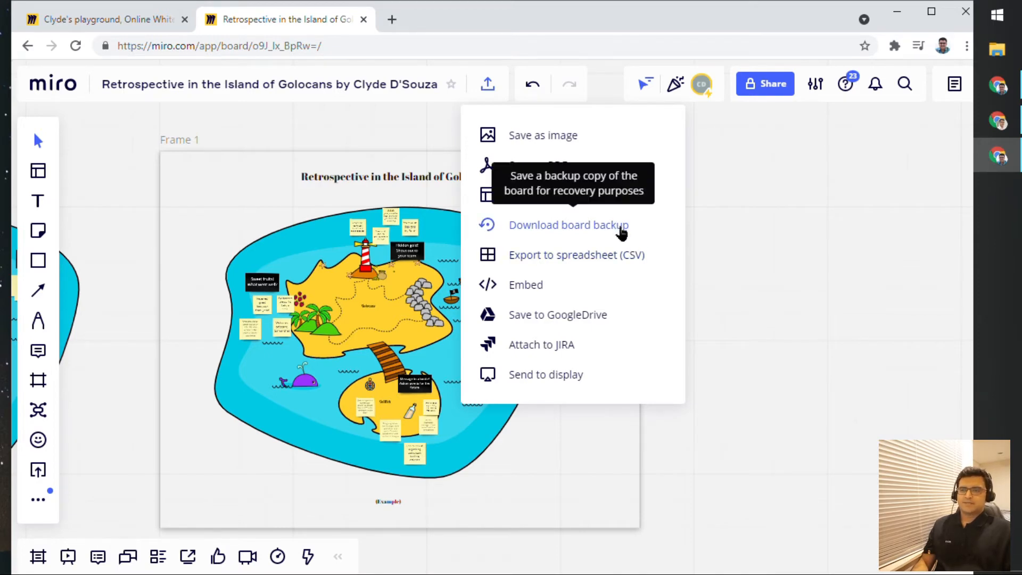
{"action": "left_click", "coordinate": [568, 224]}
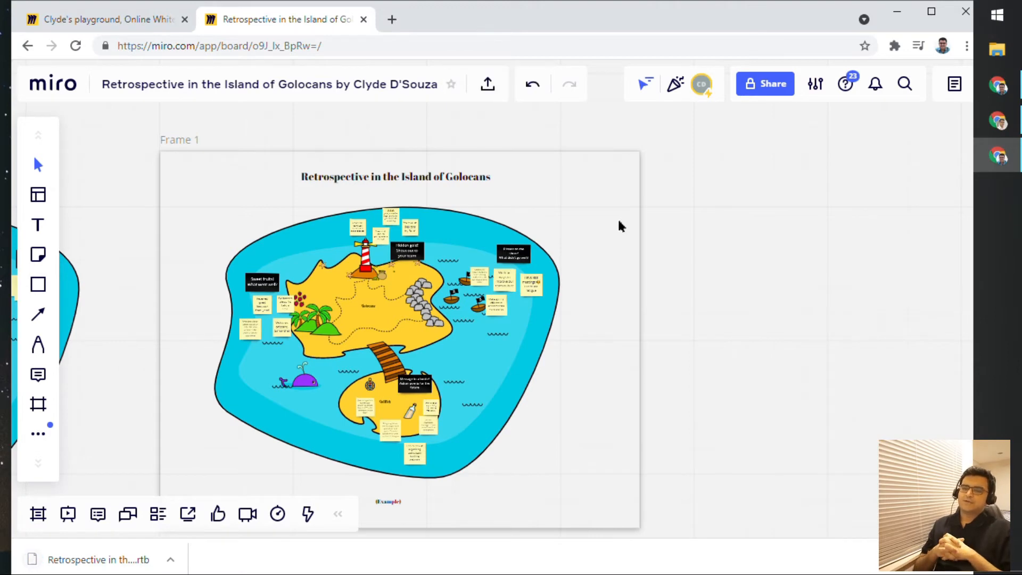
{"action": "mouse_move", "coordinate": [98, 559]}
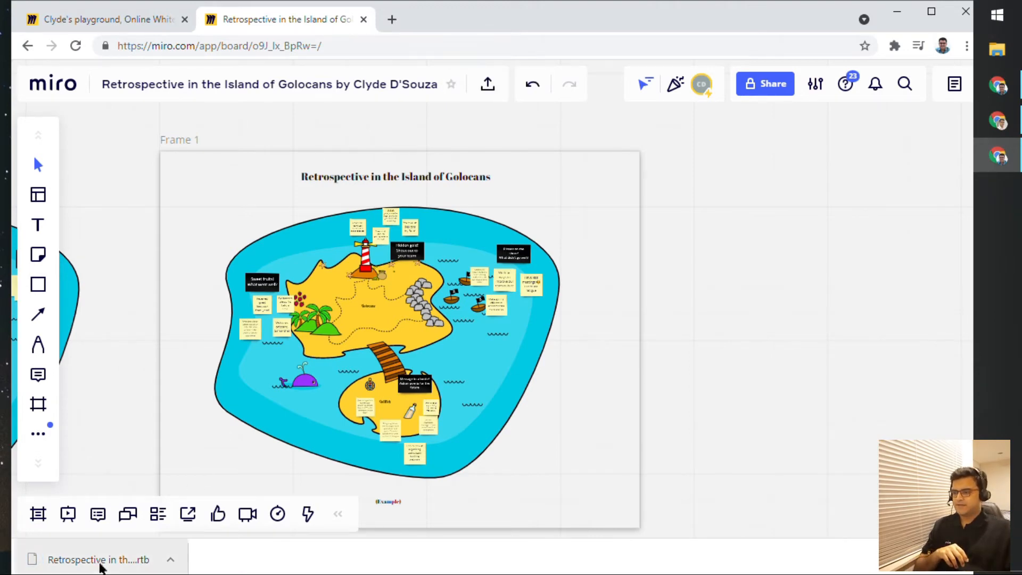
{"action": "mouse_move", "coordinate": [98, 559]}
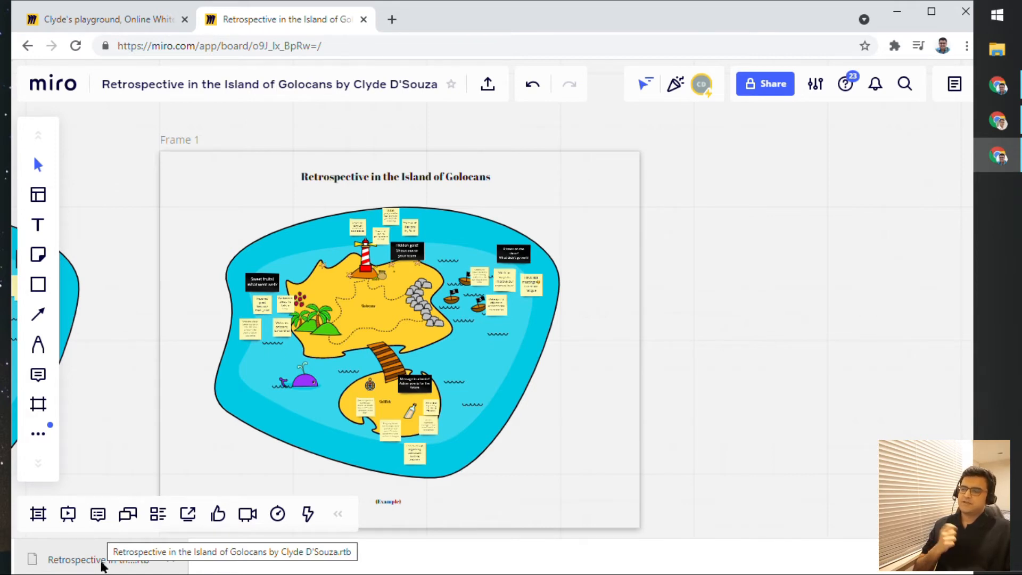
{"action": "mouse_move", "coordinate": [101, 562]}
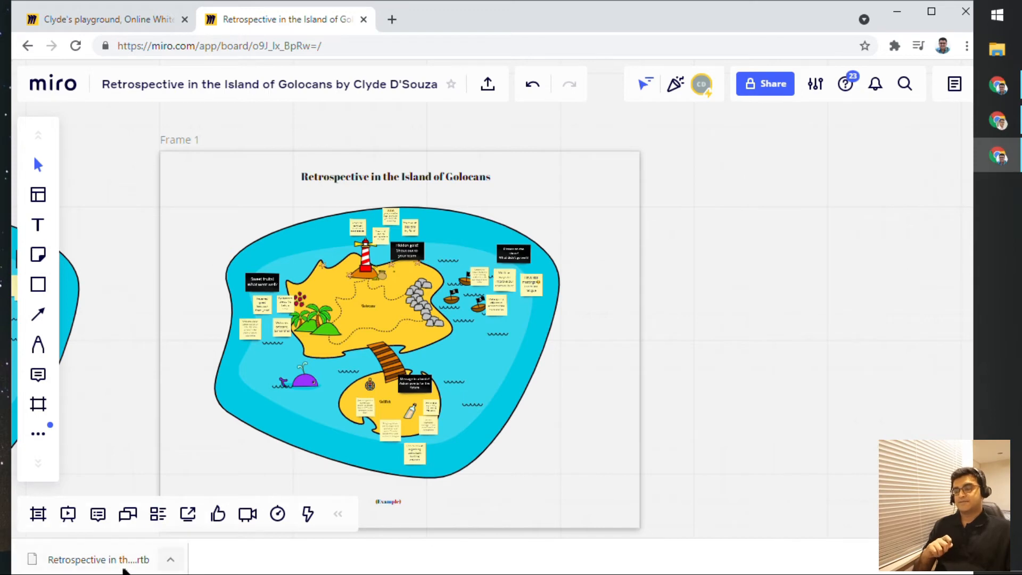
{"action": "mouse_move", "coordinate": [98, 559]}
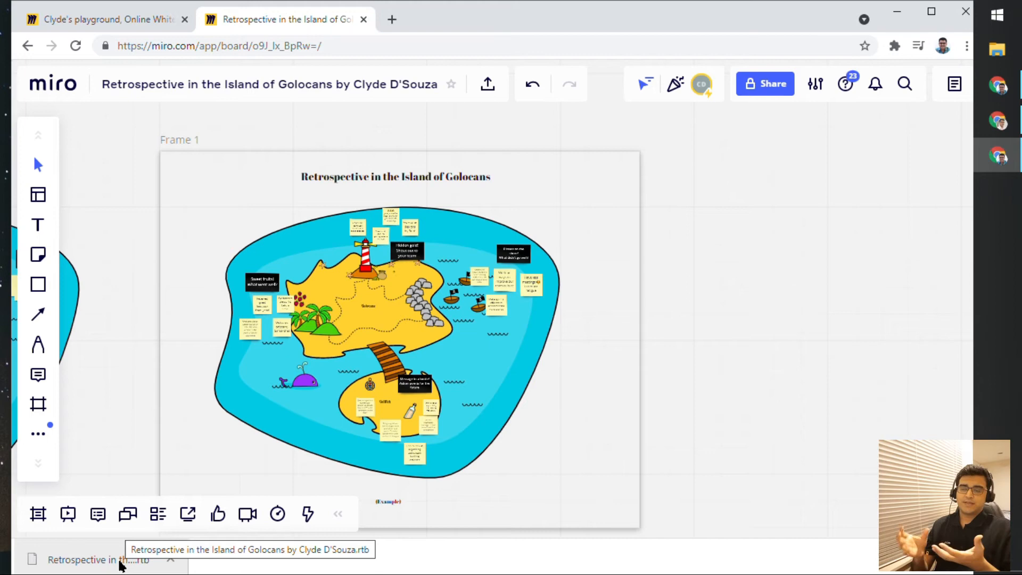
{"action": "mouse_move", "coordinate": [447, 139]}
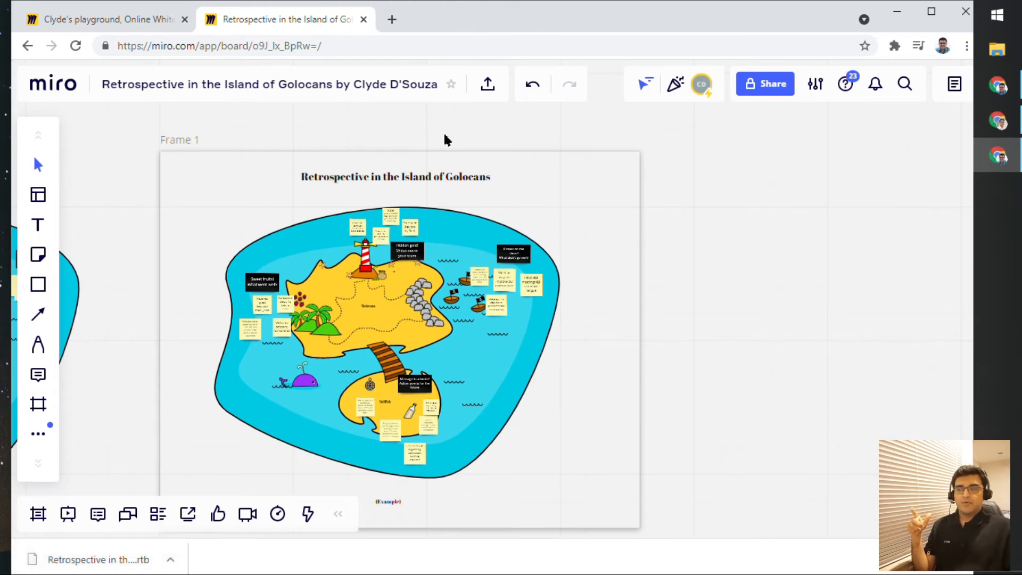
{"action": "mouse_move", "coordinate": [505, 145]}
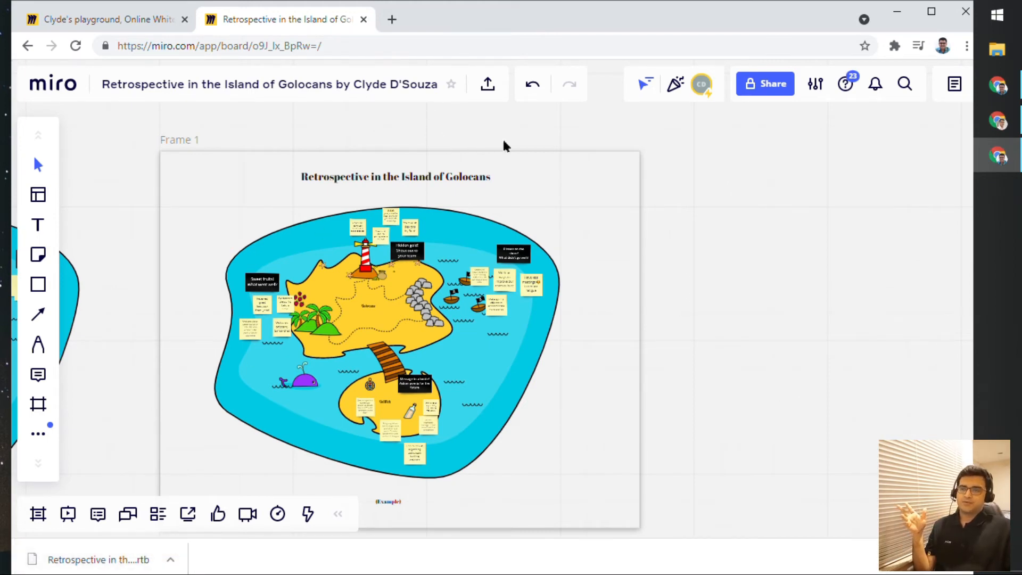
{"action": "mouse_move", "coordinate": [593, 142]}
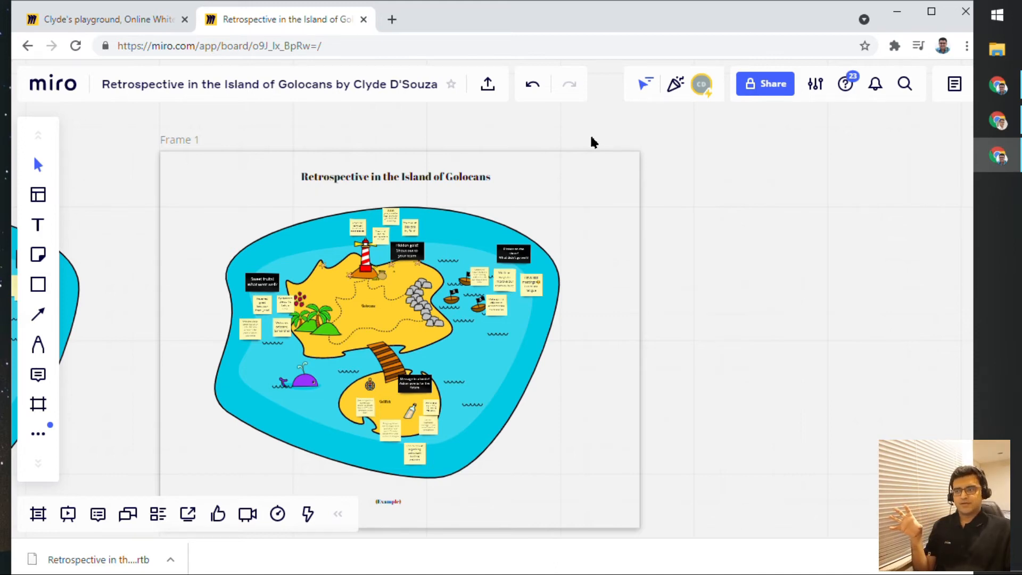
{"action": "mouse_move", "coordinate": [98, 559]}
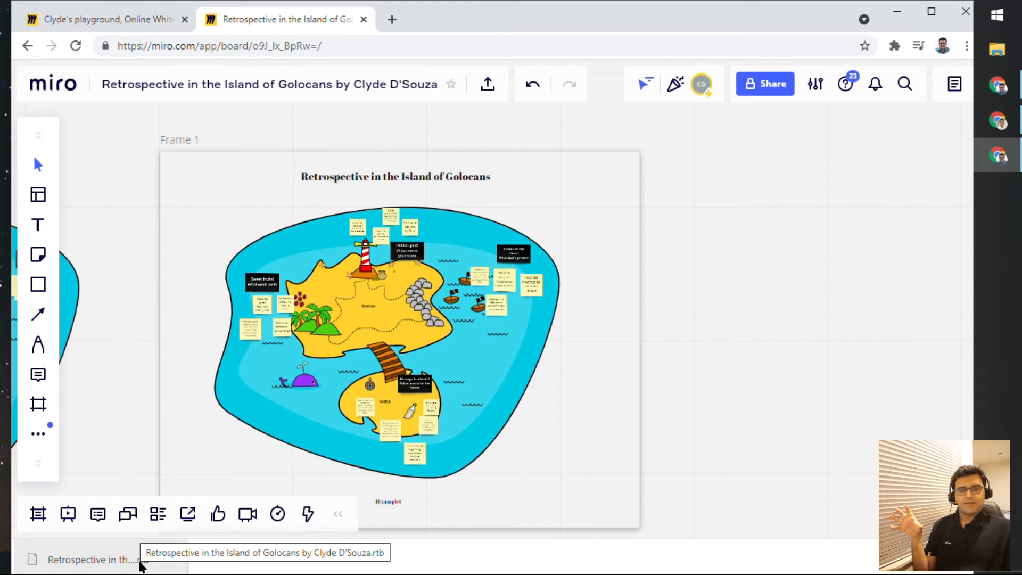
{"action": "mouse_move", "coordinate": [158, 514]}
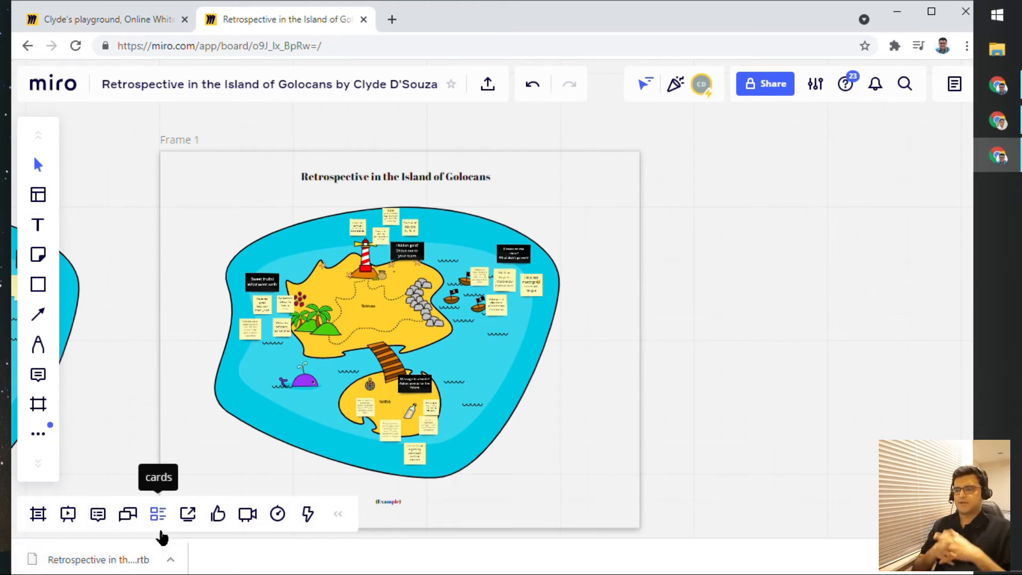
Export the board to a CSV spreadsheet and open the downloaded .csv file
{"action": "left_click", "coordinate": [487, 83]}
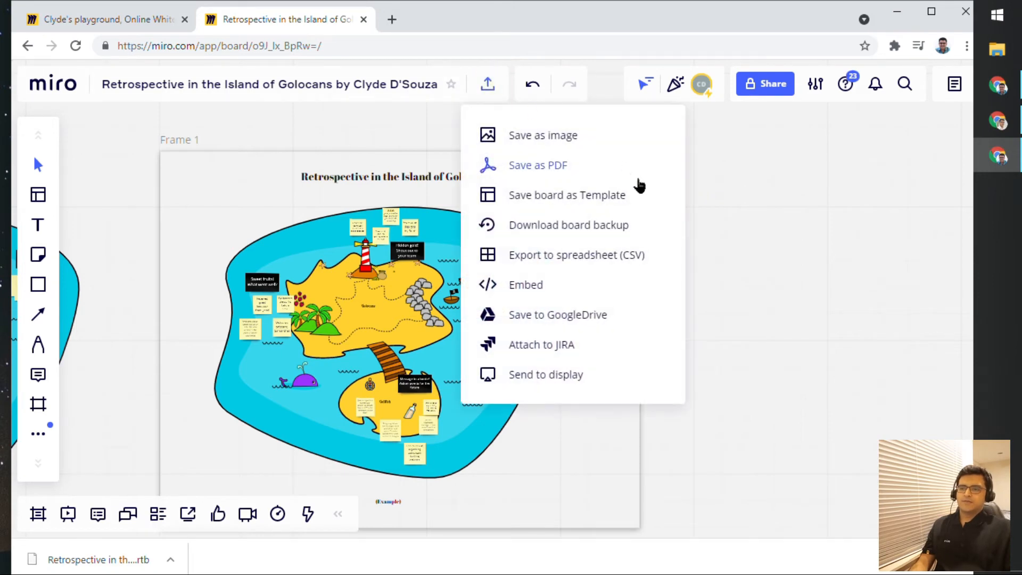
{"action": "mouse_move", "coordinate": [639, 270]}
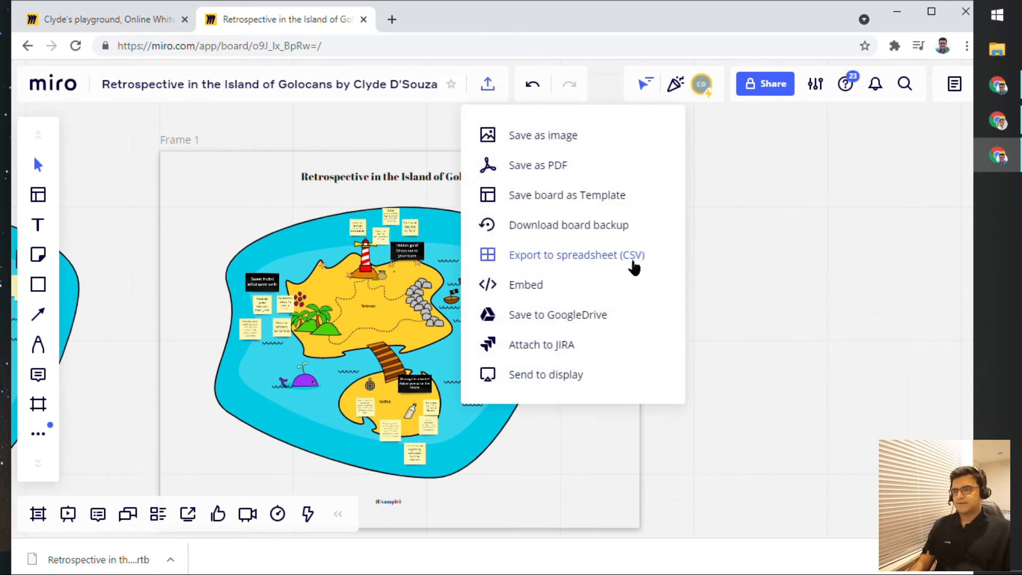
{"action": "left_click", "coordinate": [576, 255]}
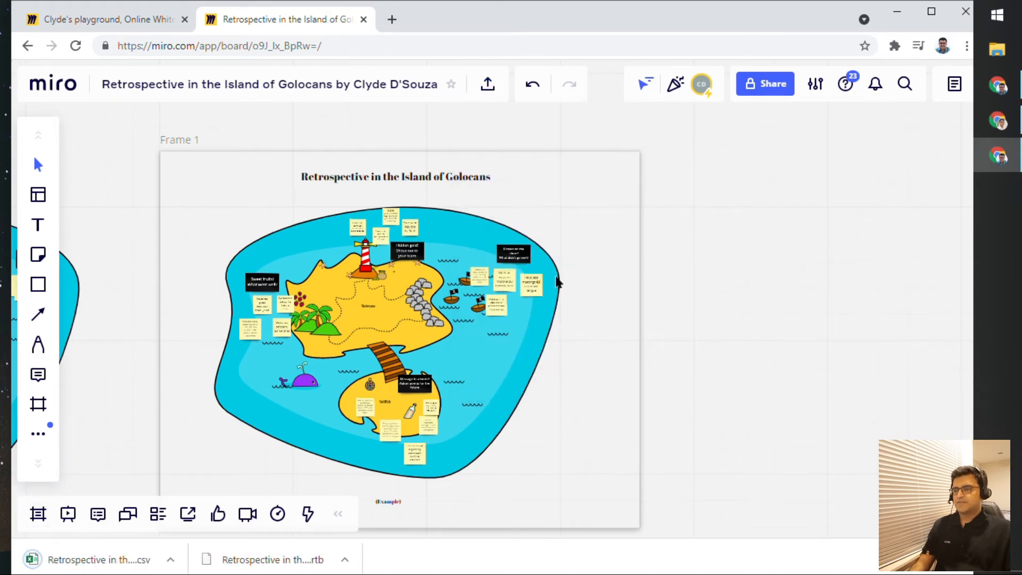
{"action": "mouse_move", "coordinate": [98, 560]}
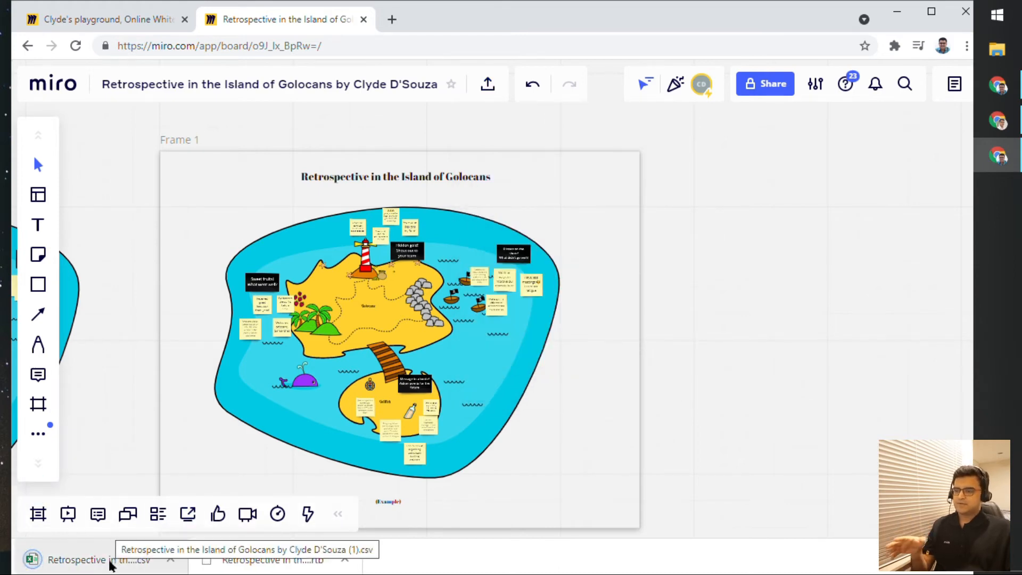
{"action": "left_click", "coordinate": [98, 559]}
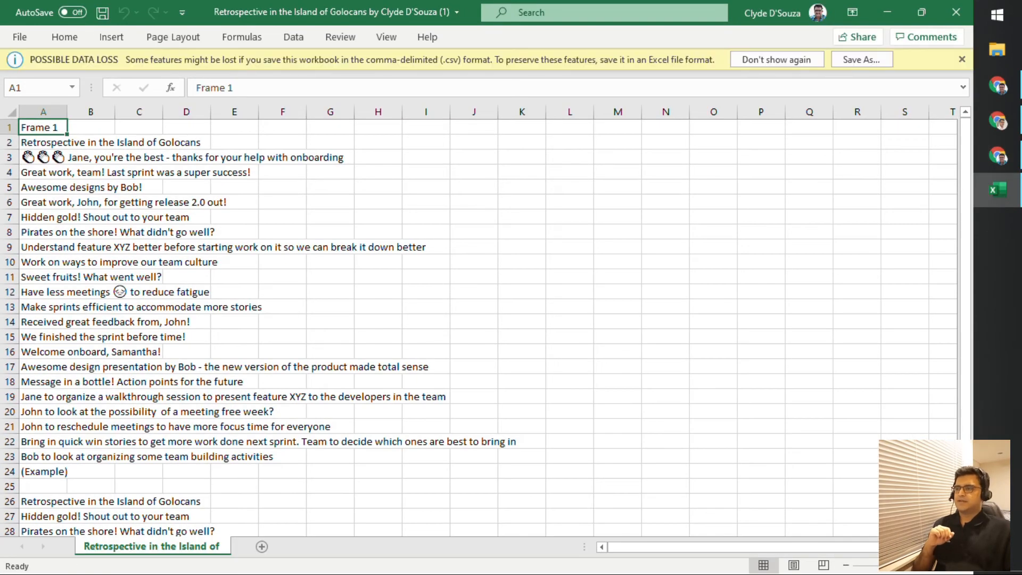
Close the CSV of sticky-note text in Excel and return to the Miro board
{"action": "left_click", "coordinate": [377, 291]}
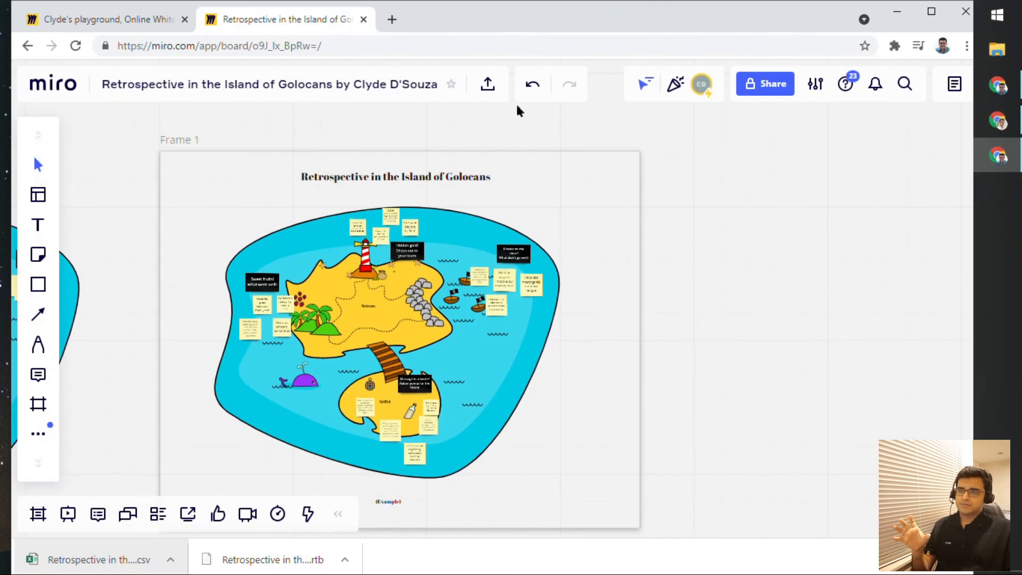
Reopen the retrospective board's export menu from the top toolbar icon
{"action": "left_click", "coordinate": [487, 83]}
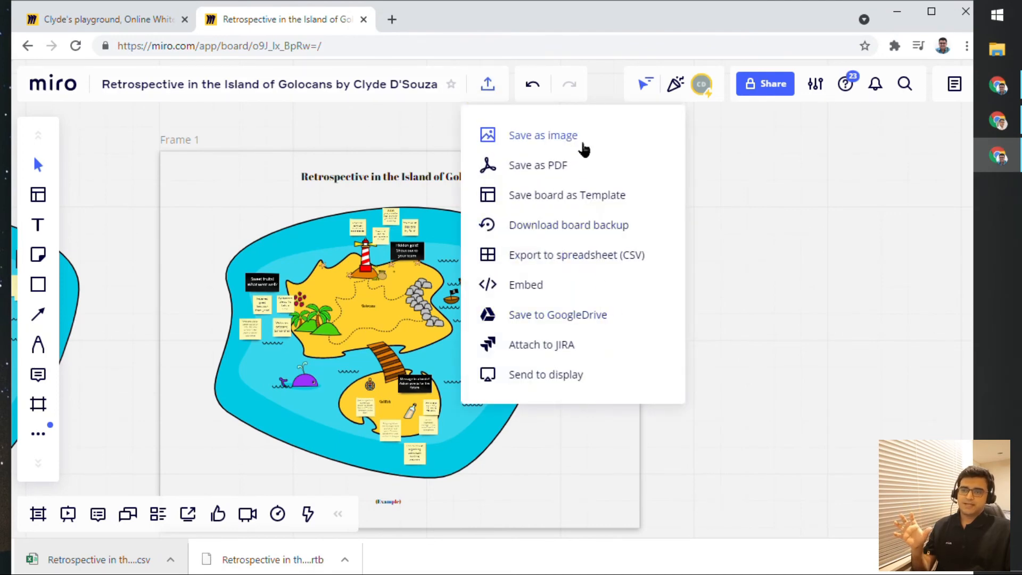
{"action": "mouse_move", "coordinate": [580, 150]}
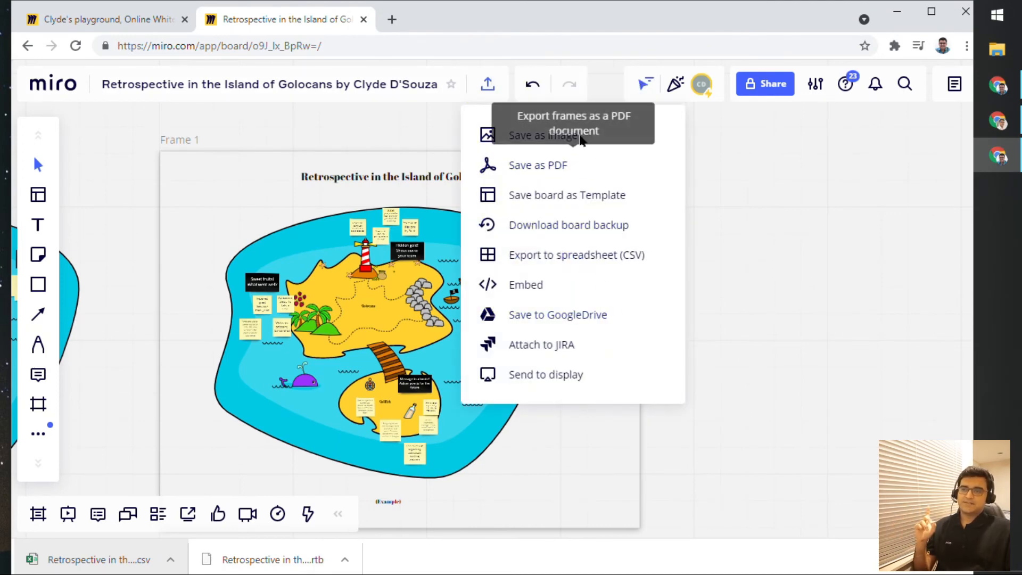
{"action": "mouse_move", "coordinate": [587, 169]}
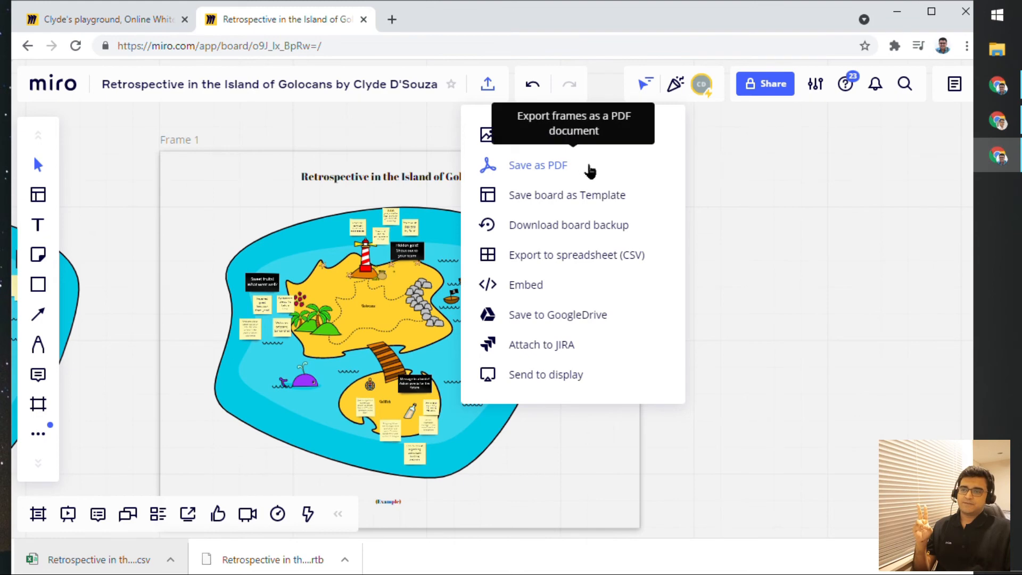
{"action": "mouse_move", "coordinate": [615, 231]}
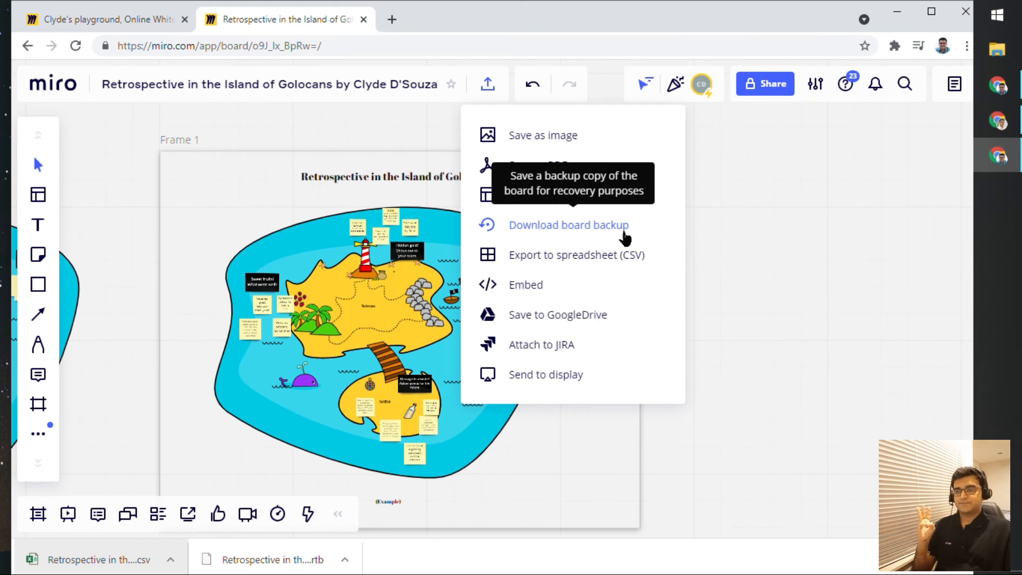
{"action": "mouse_move", "coordinate": [624, 269]}
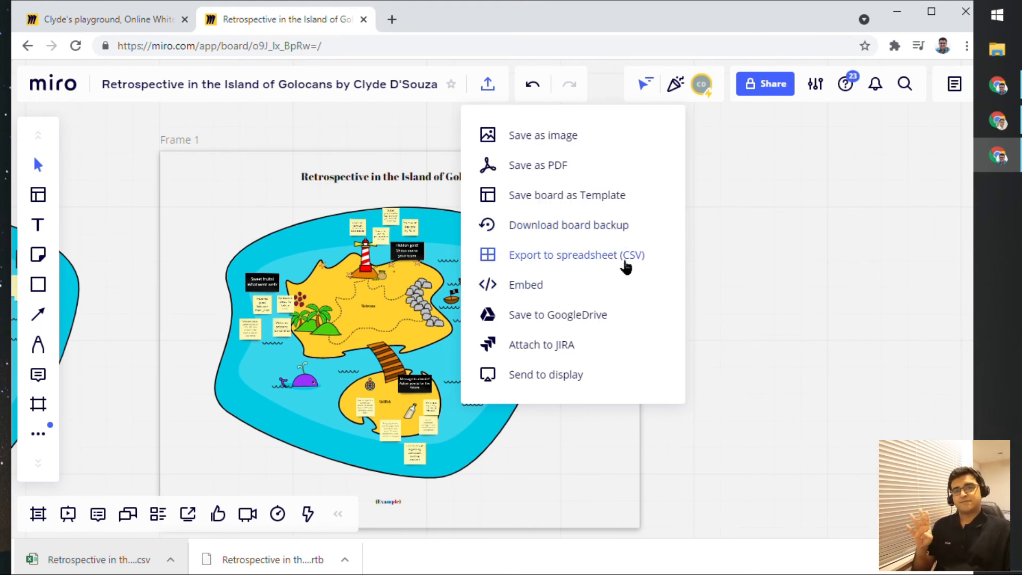
{"action": "mouse_move", "coordinate": [636, 267]}
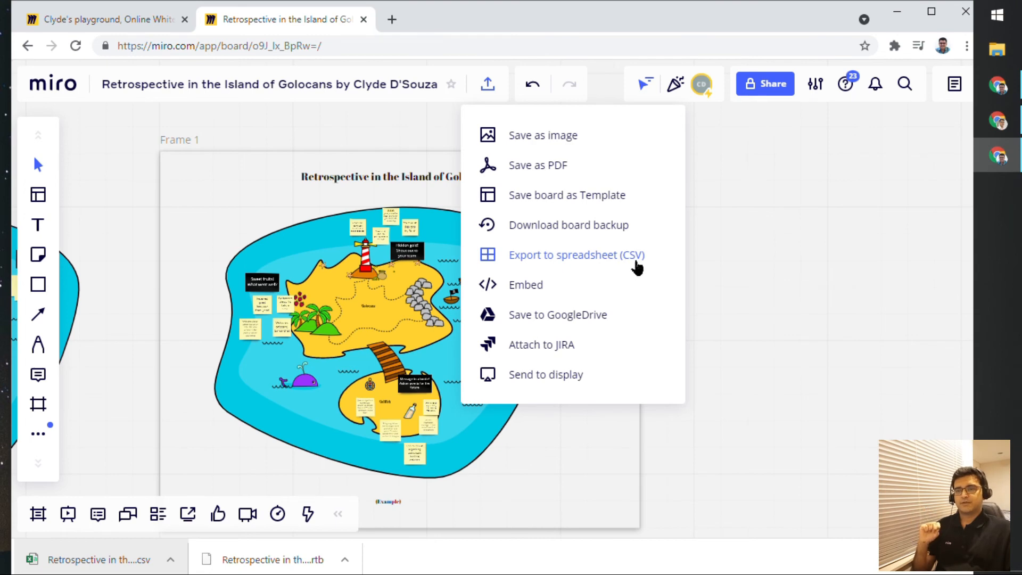